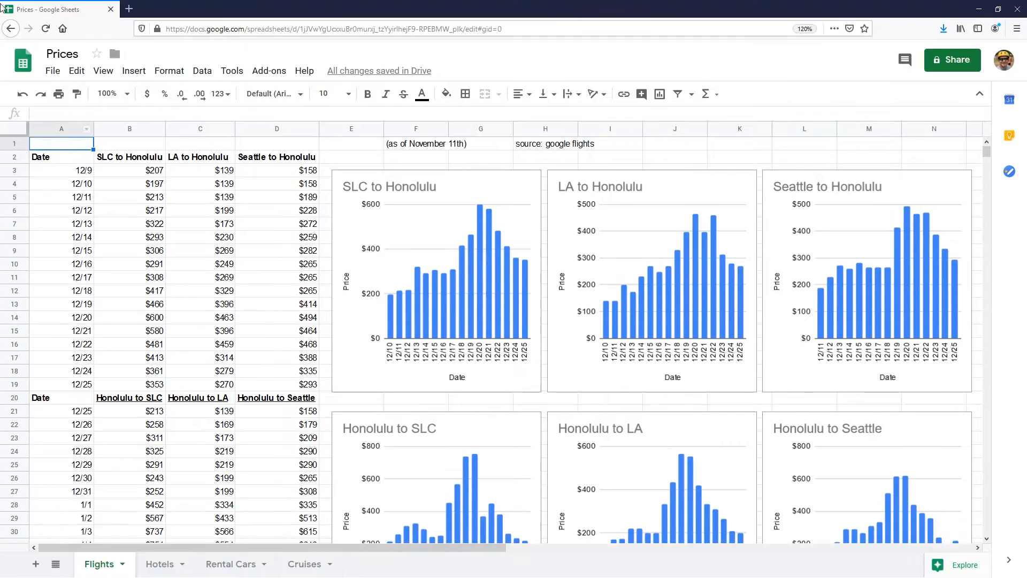
Scroll down through the first price table to review its rows
scroll("down", 3)
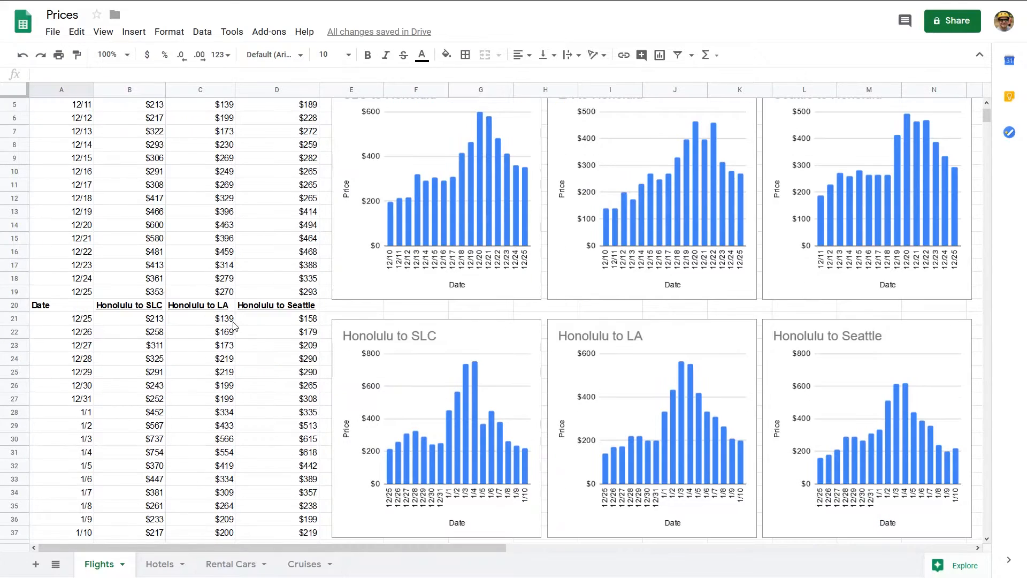
mouse_move(400, 475)
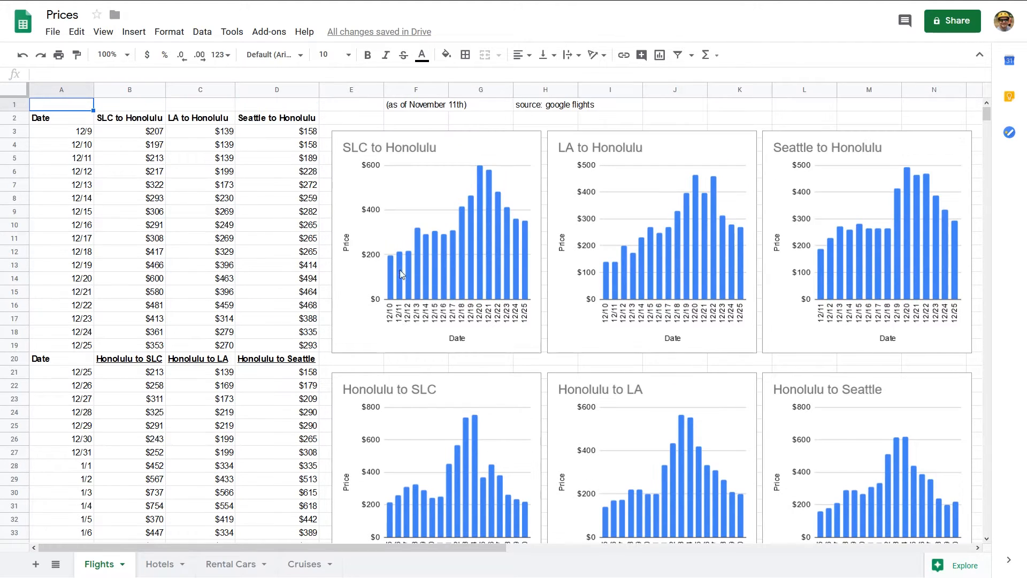
mouse_move(361, 154)
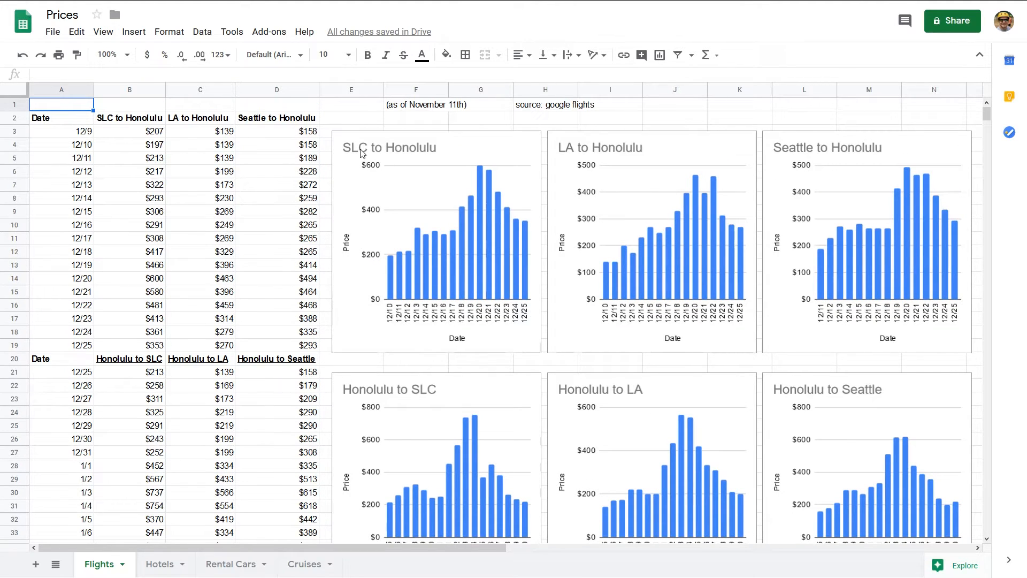
mouse_move(571, 164)
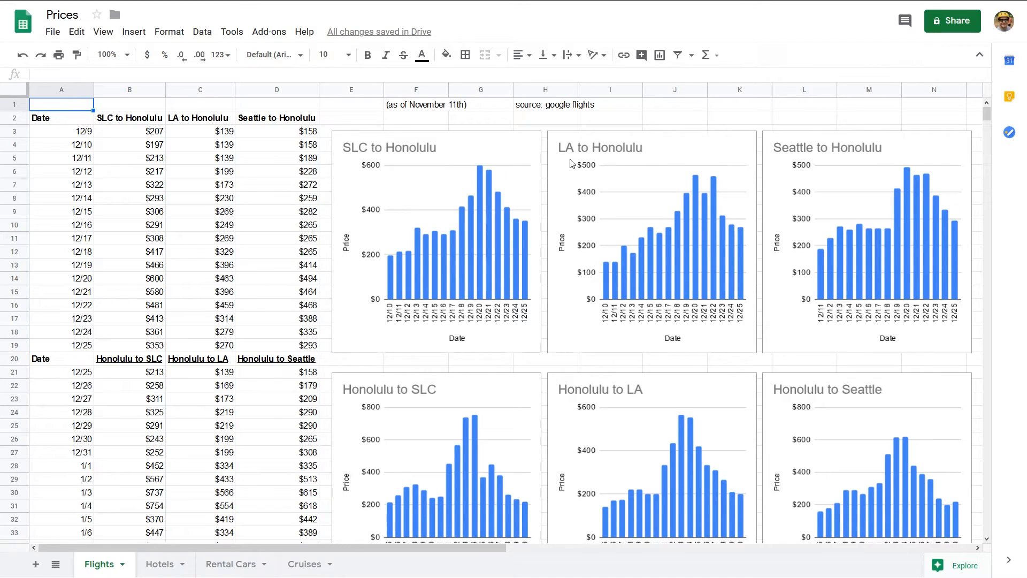
mouse_move(386, 315)
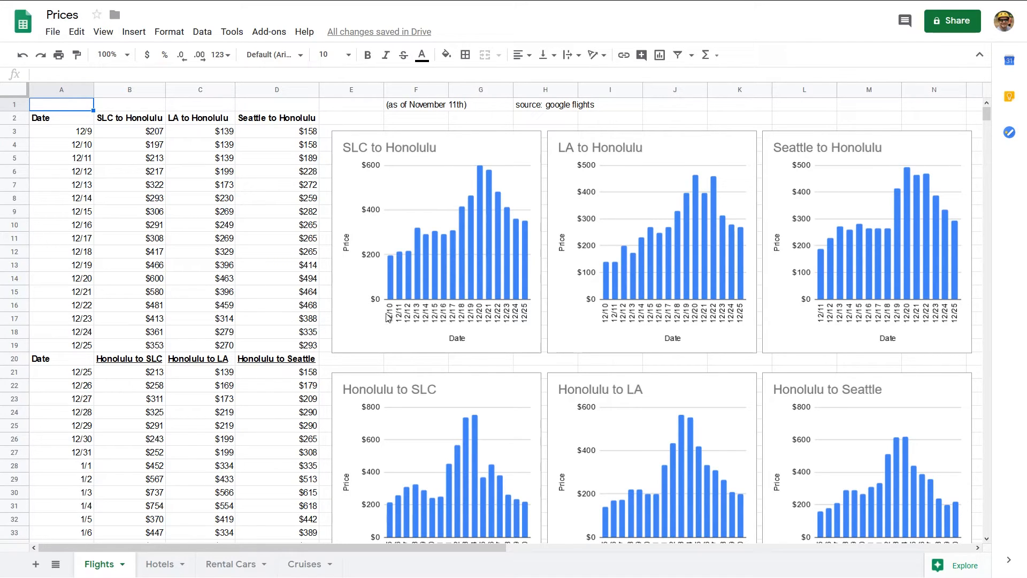
mouse_move(514, 295)
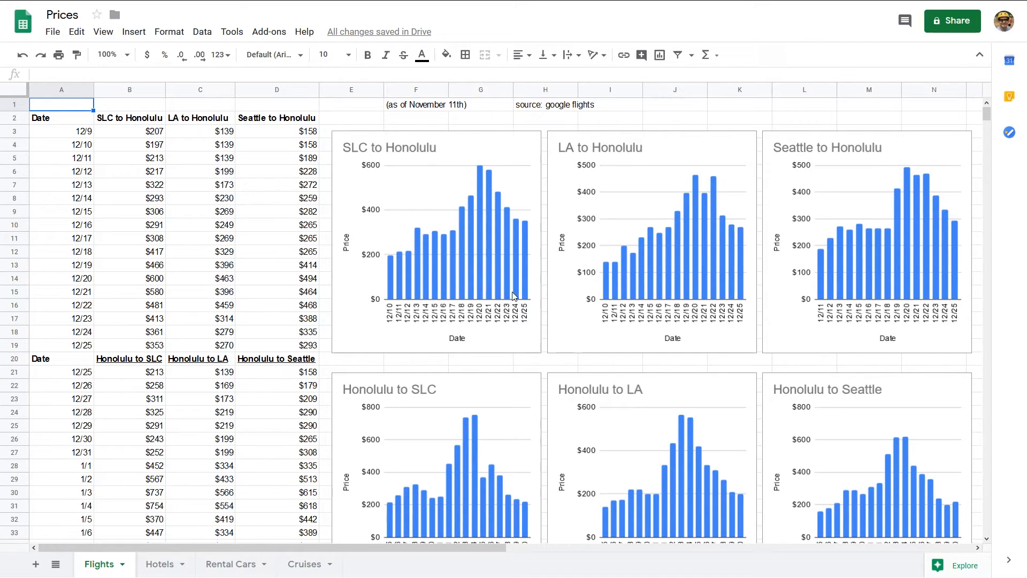
mouse_move(424, 368)
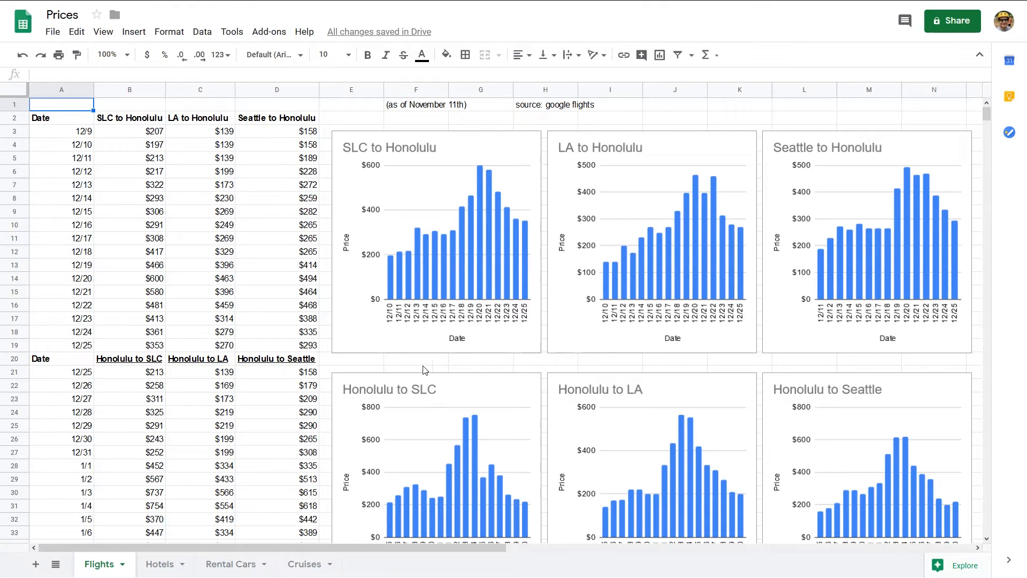
scroll("down", 3)
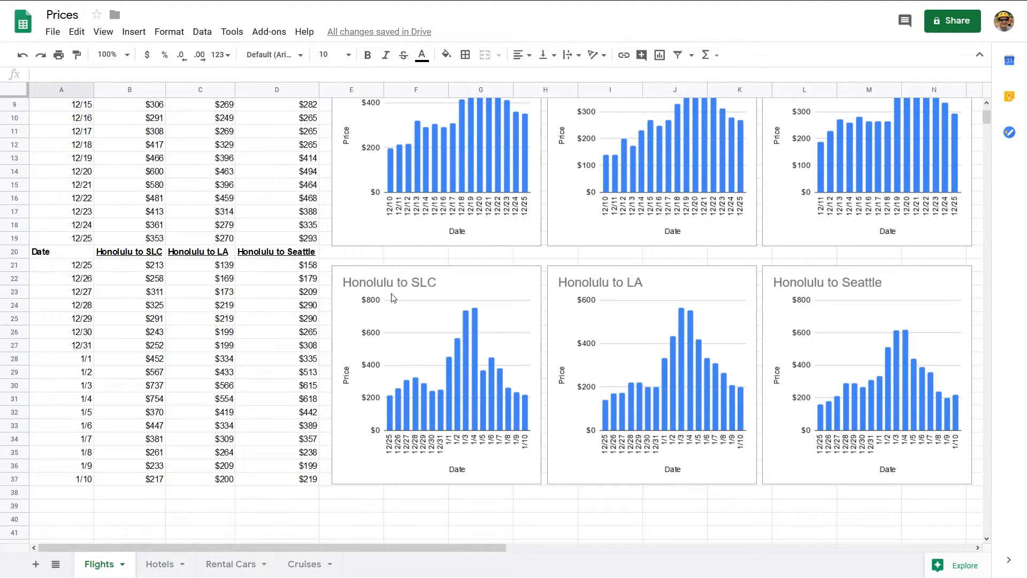
mouse_move(636, 288)
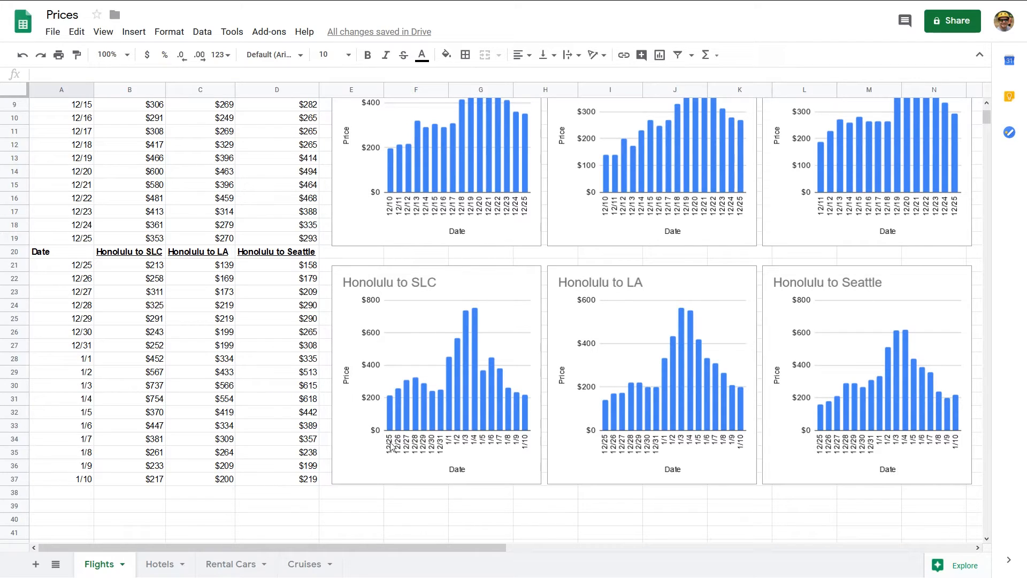
mouse_move(531, 445)
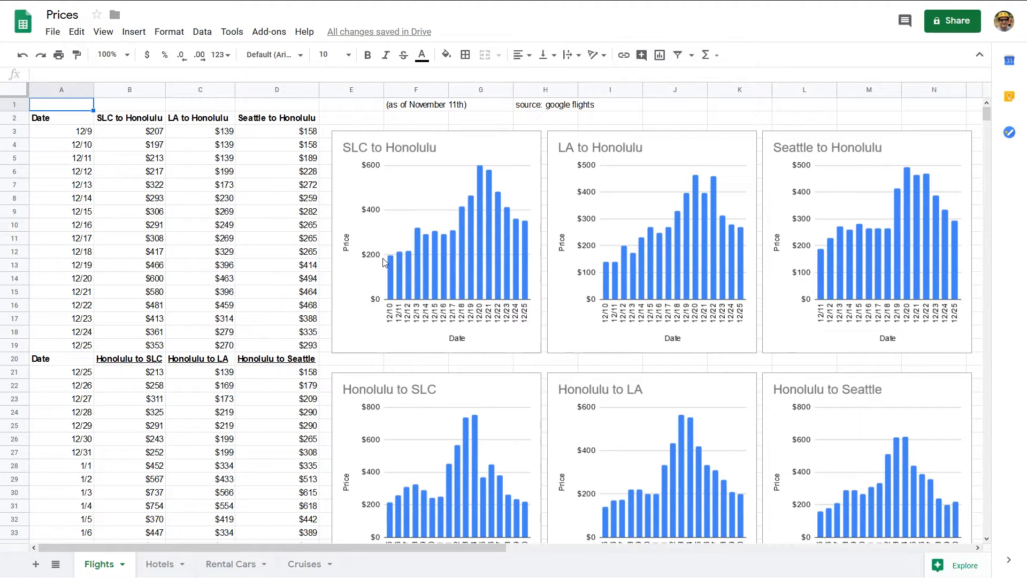
mouse_move(393, 261)
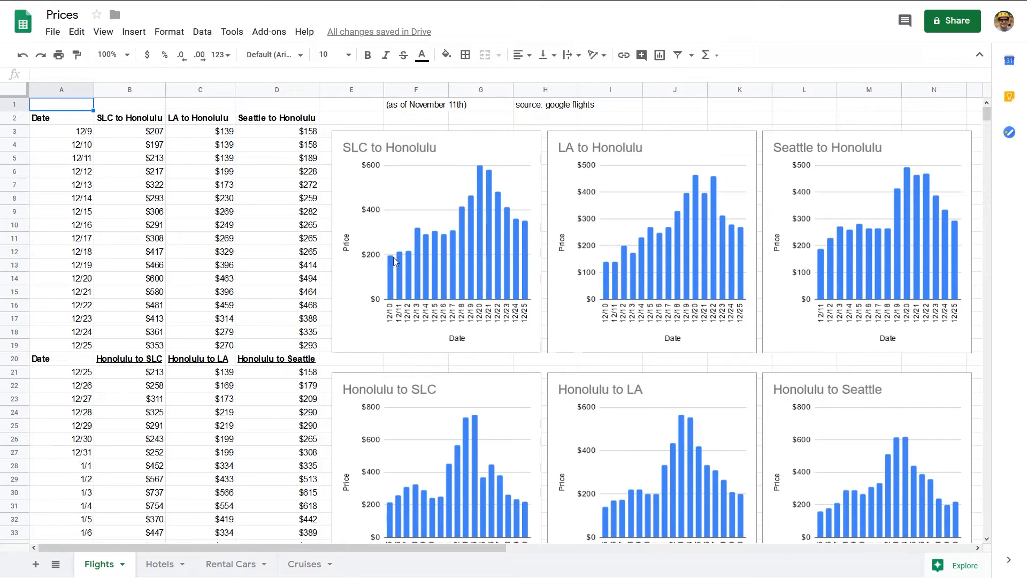
mouse_move(415, 272)
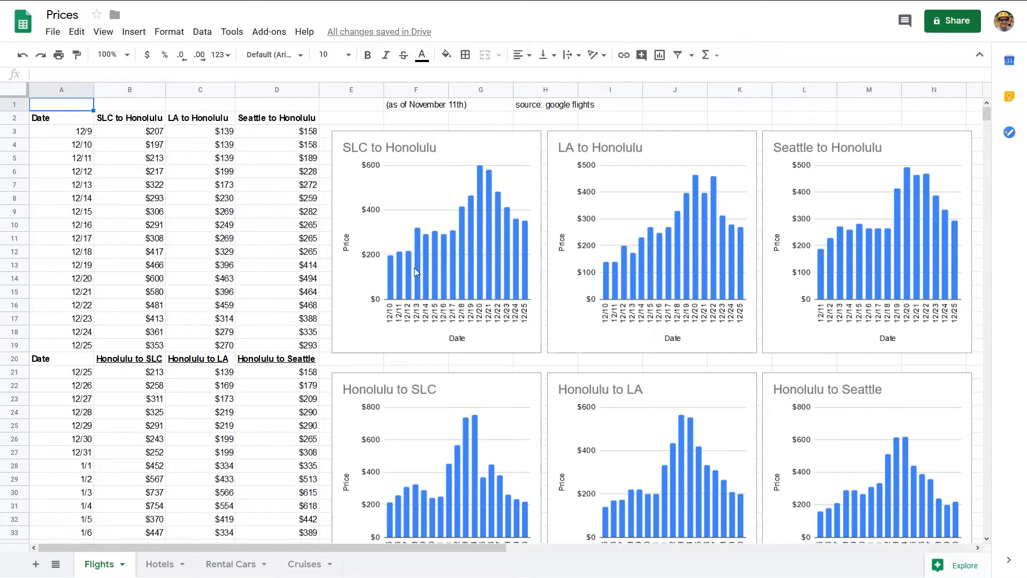
mouse_move(828, 284)
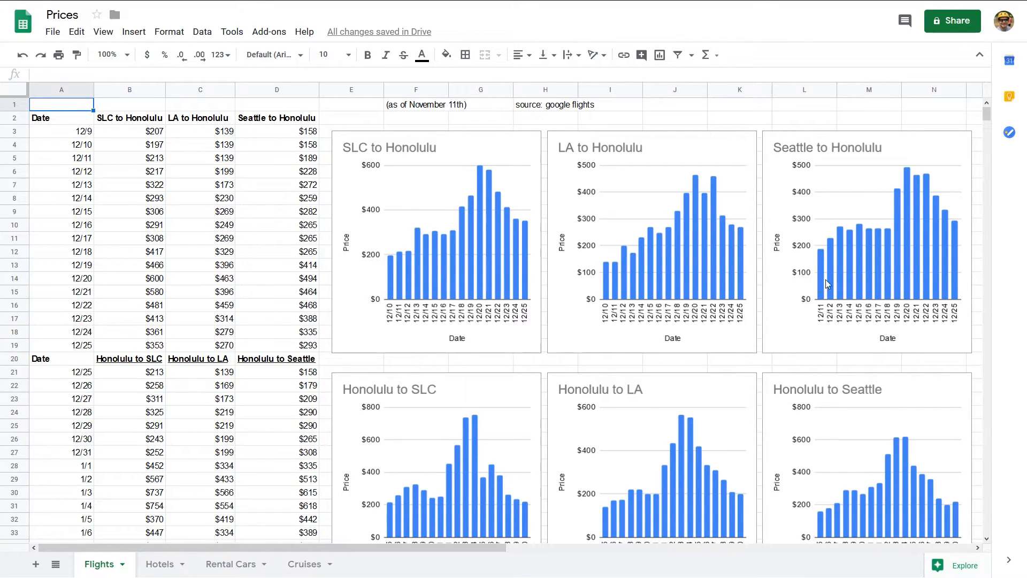
mouse_move(459, 258)
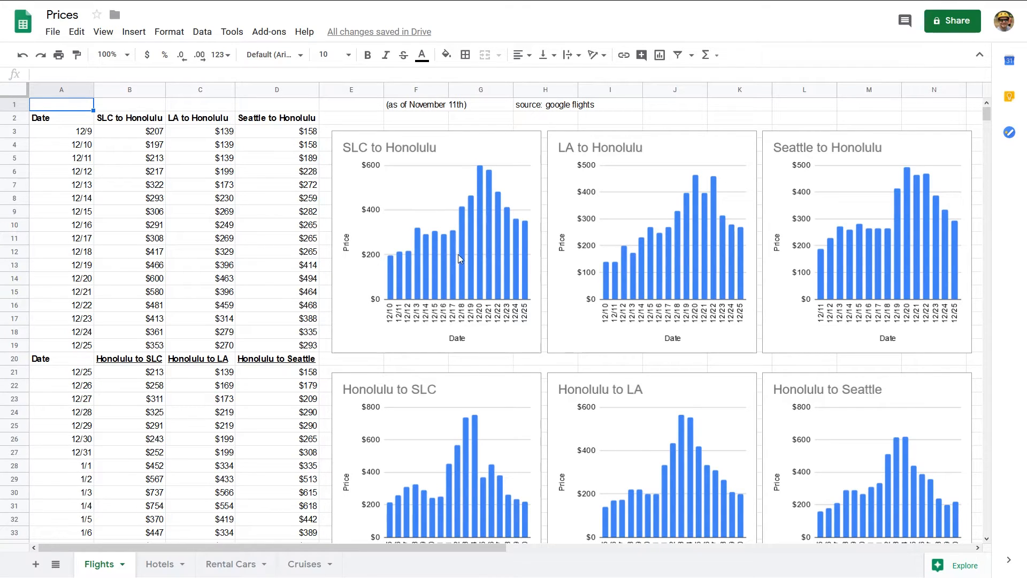
mouse_move(464, 227)
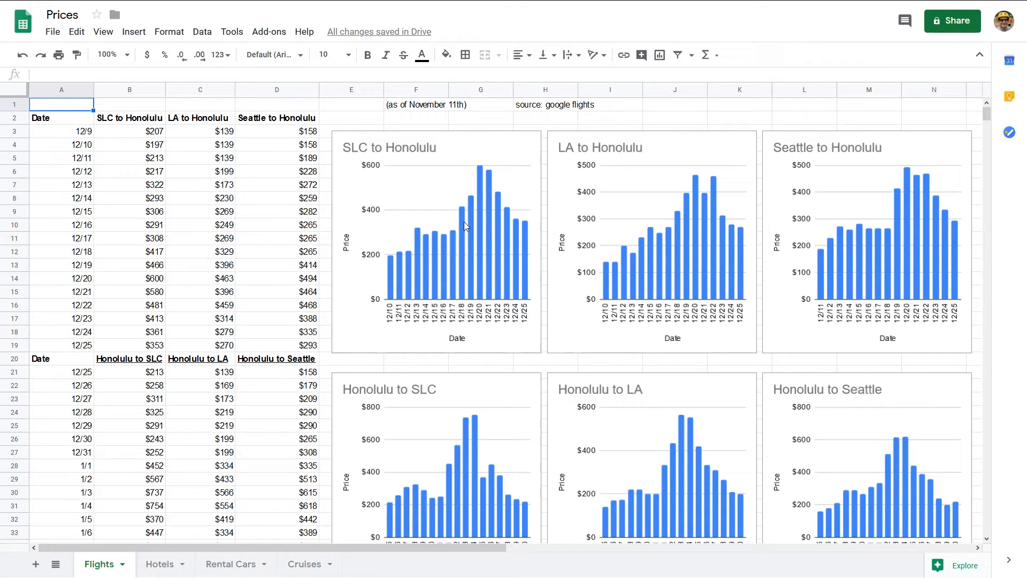
mouse_move(476, 232)
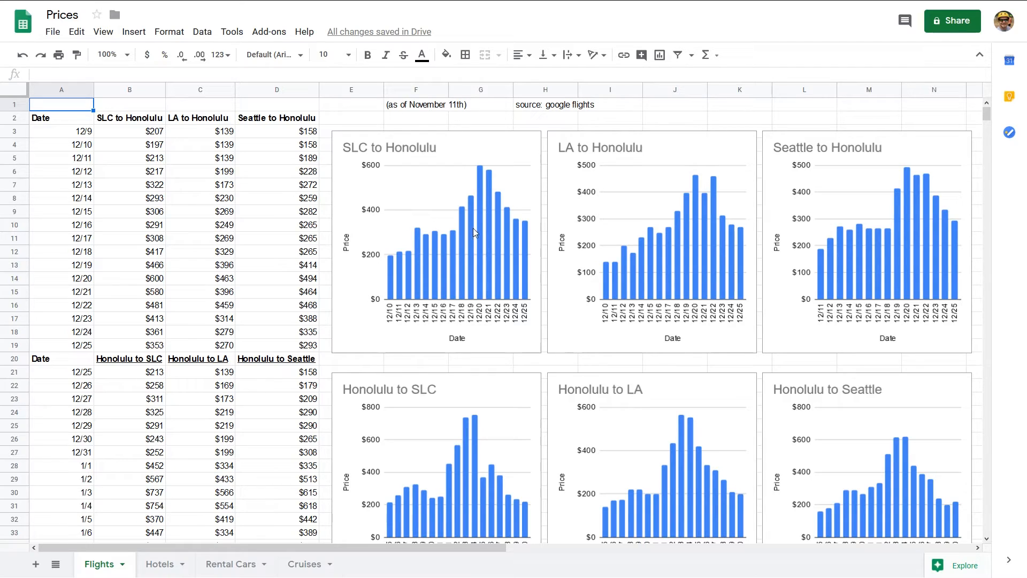
mouse_move(801, 240)
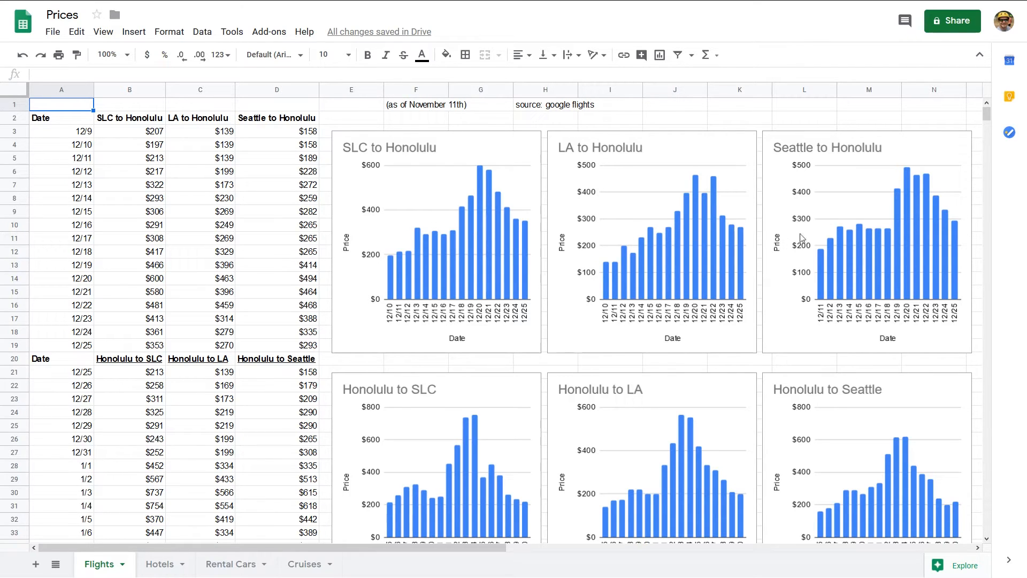
mouse_move(897, 220)
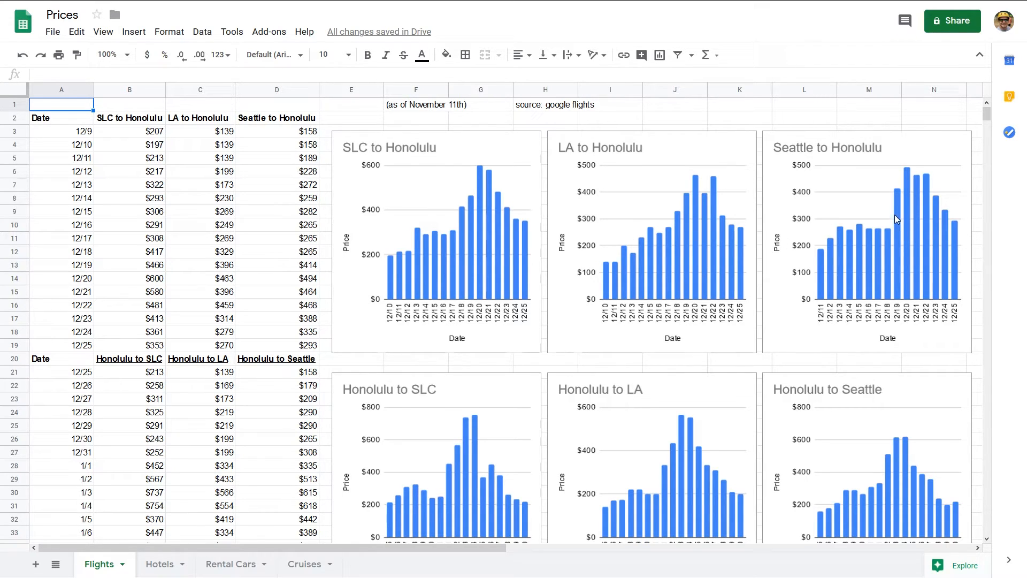
mouse_move(513, 231)
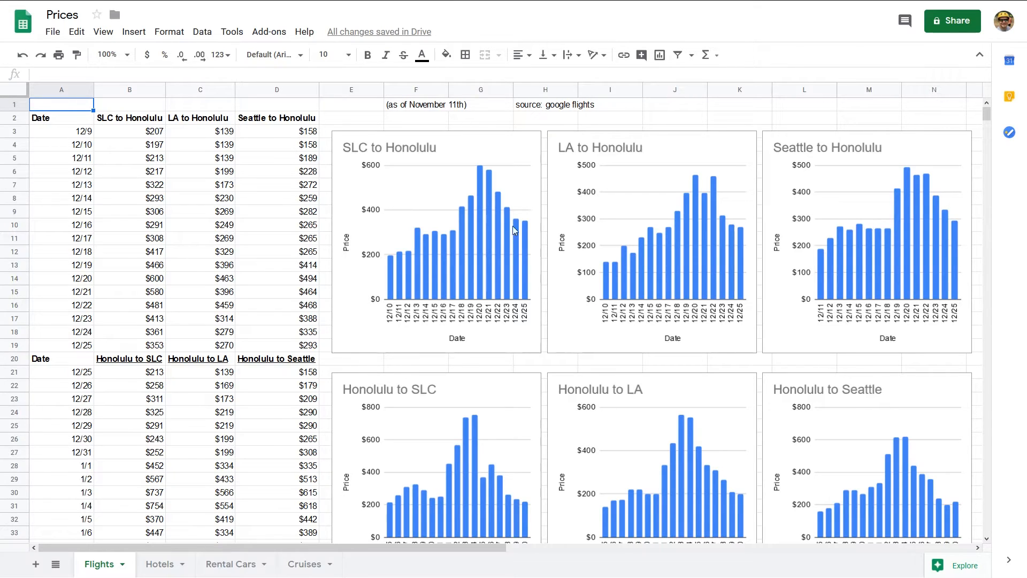
mouse_move(663, 256)
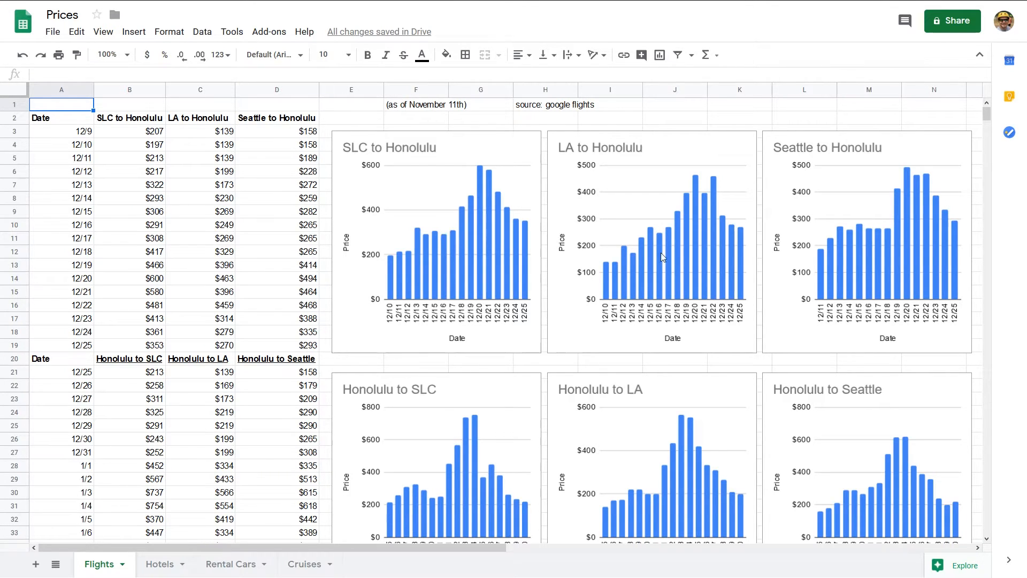
mouse_move(475, 203)
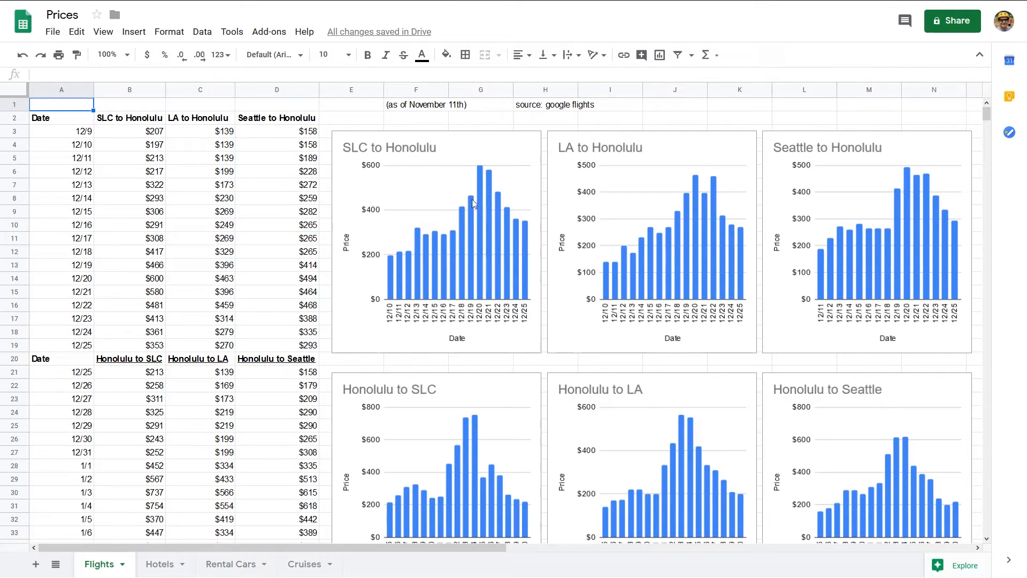
mouse_move(490, 205)
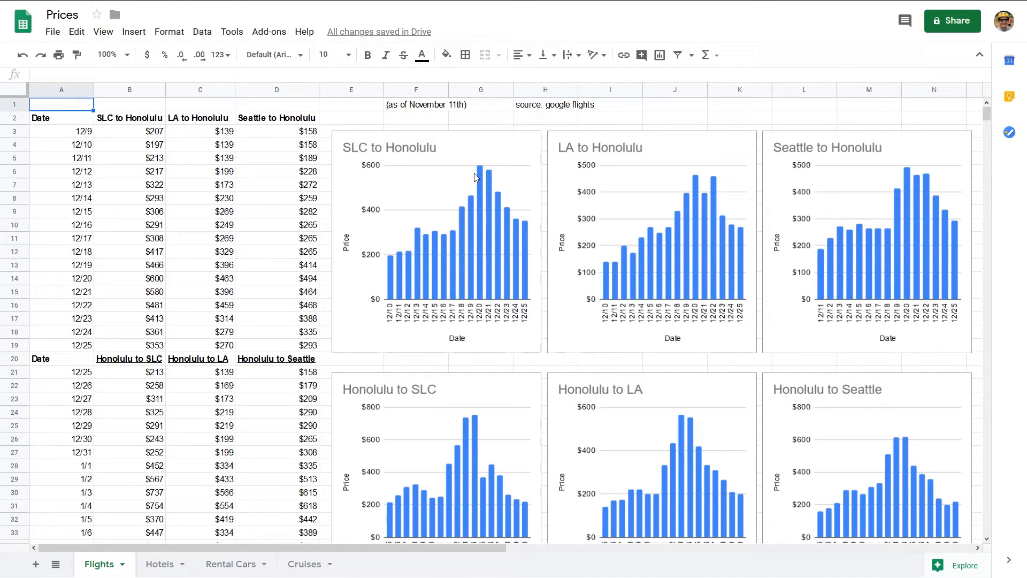
mouse_move(492, 250)
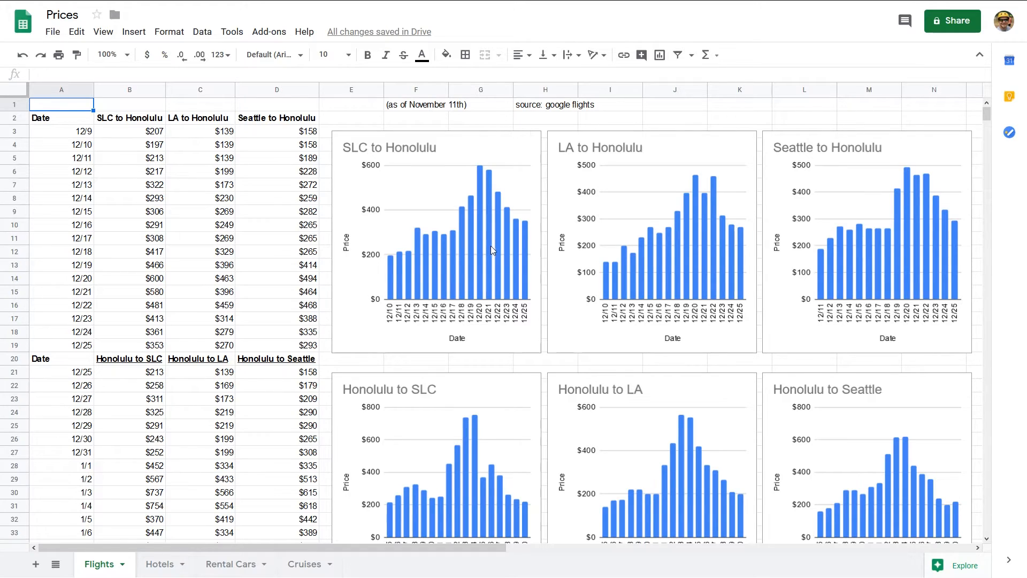
scroll("down", 3)
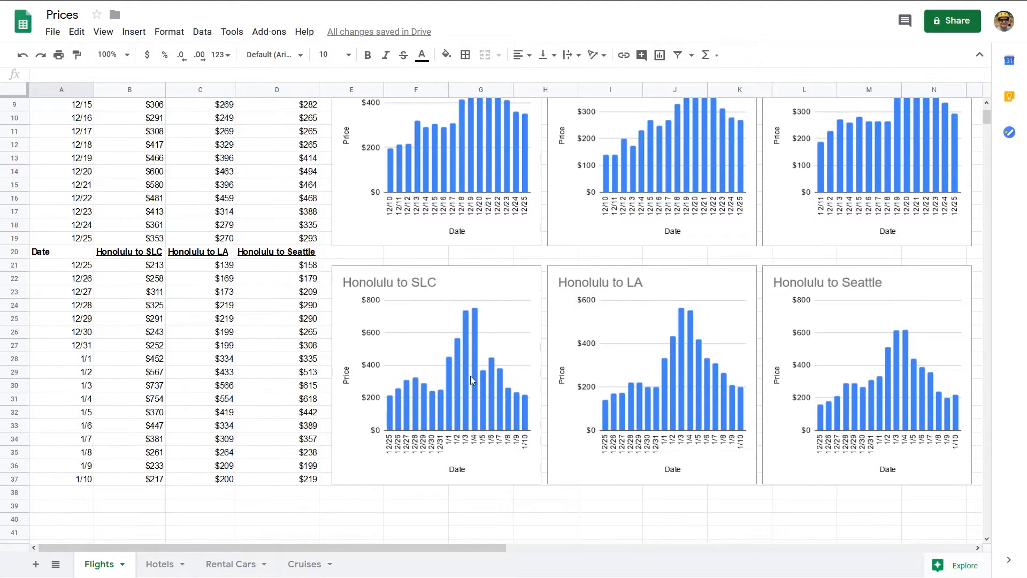
mouse_move(429, 398)
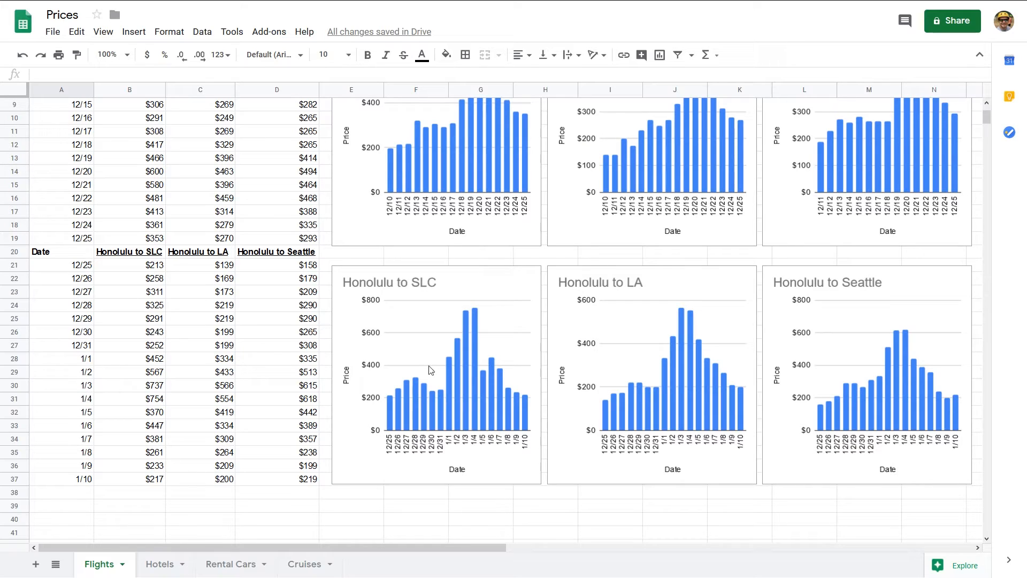
mouse_move(472, 311)
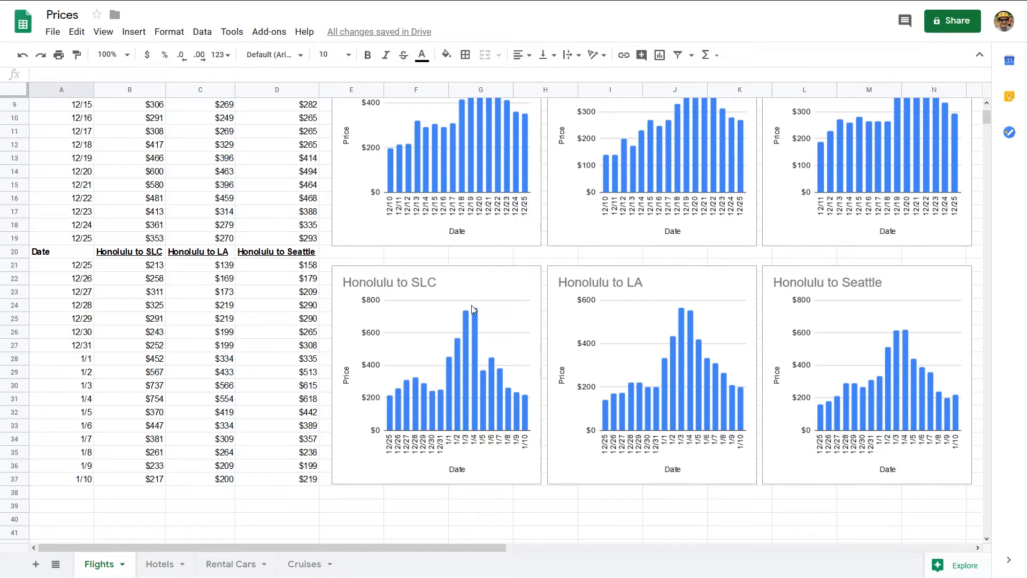
mouse_move(460, 427)
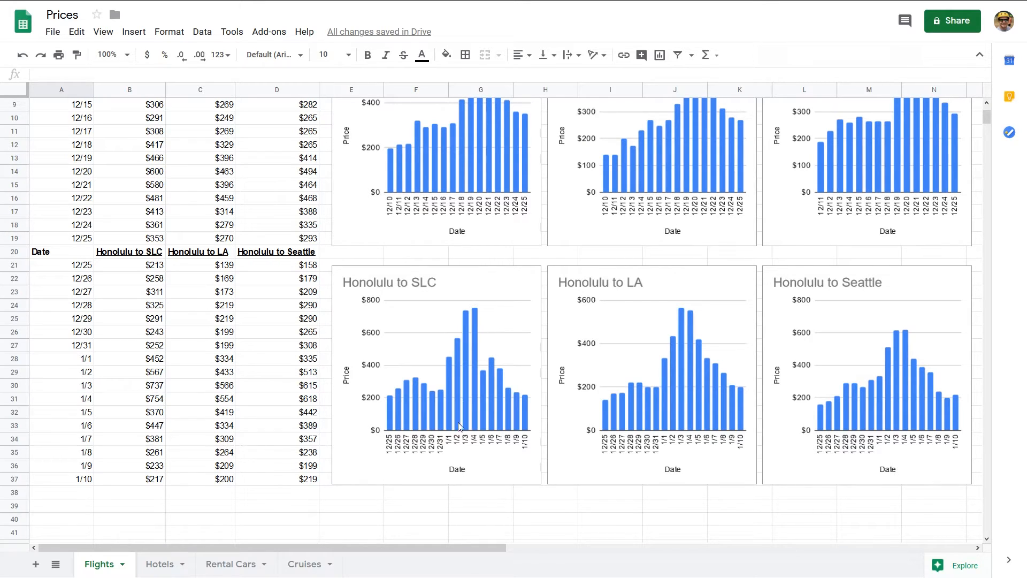
mouse_move(455, 434)
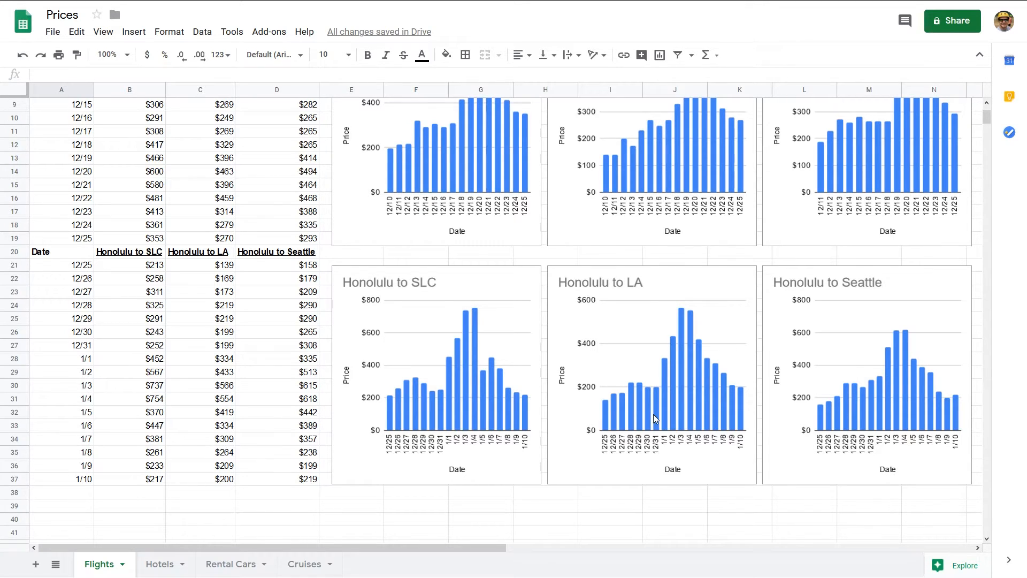
mouse_move(648, 420)
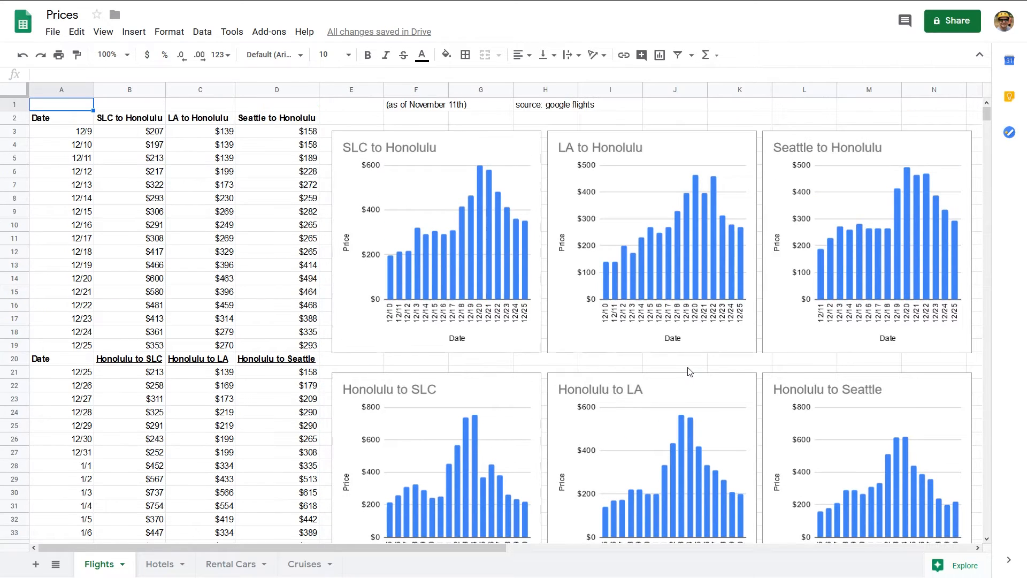
mouse_move(156, 563)
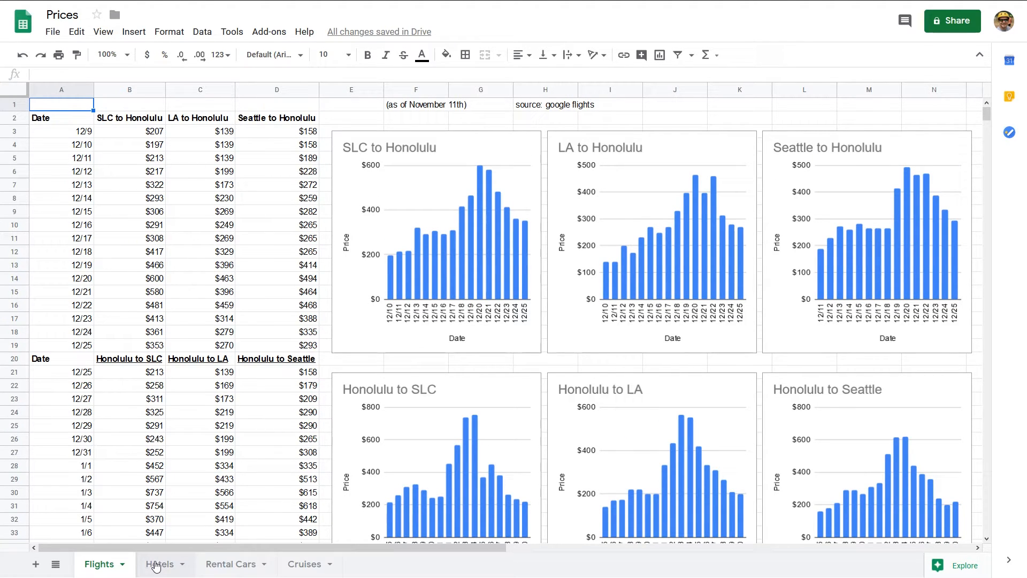
Review the Hotels sheet, scrolling through its hotel price table
left_click(159, 564)
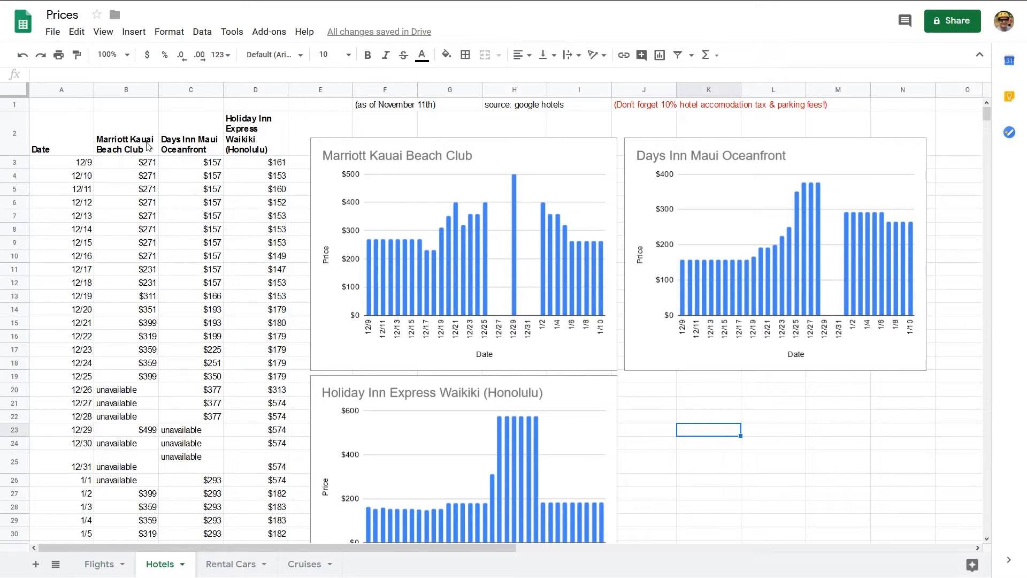
mouse_move(132, 154)
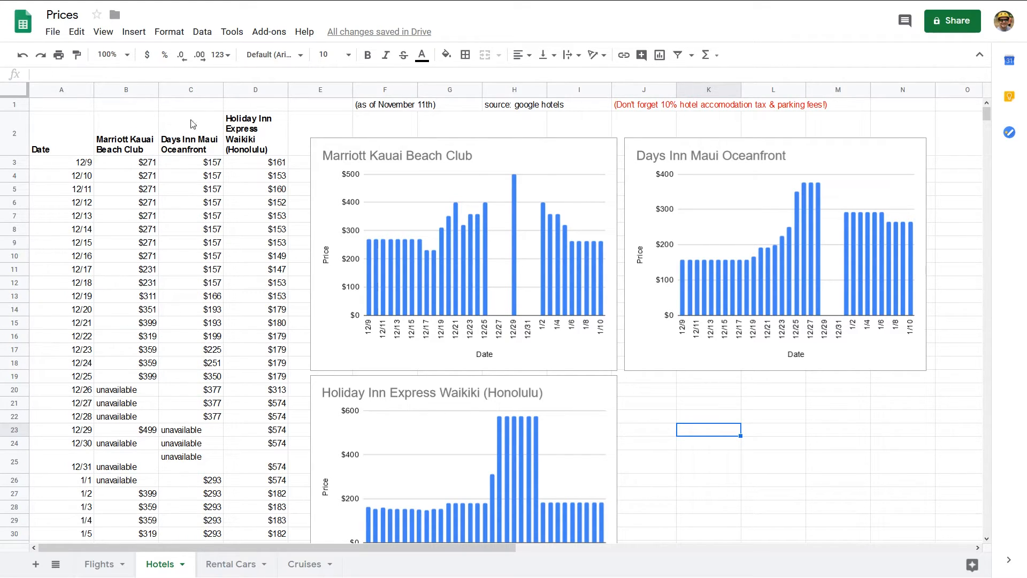
mouse_move(275, 132)
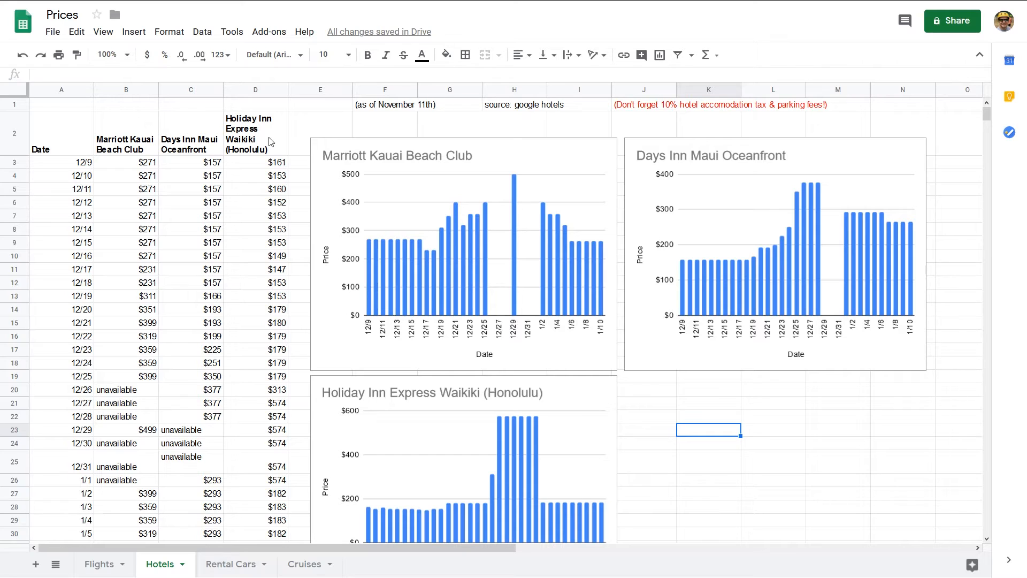
mouse_move(316, 177)
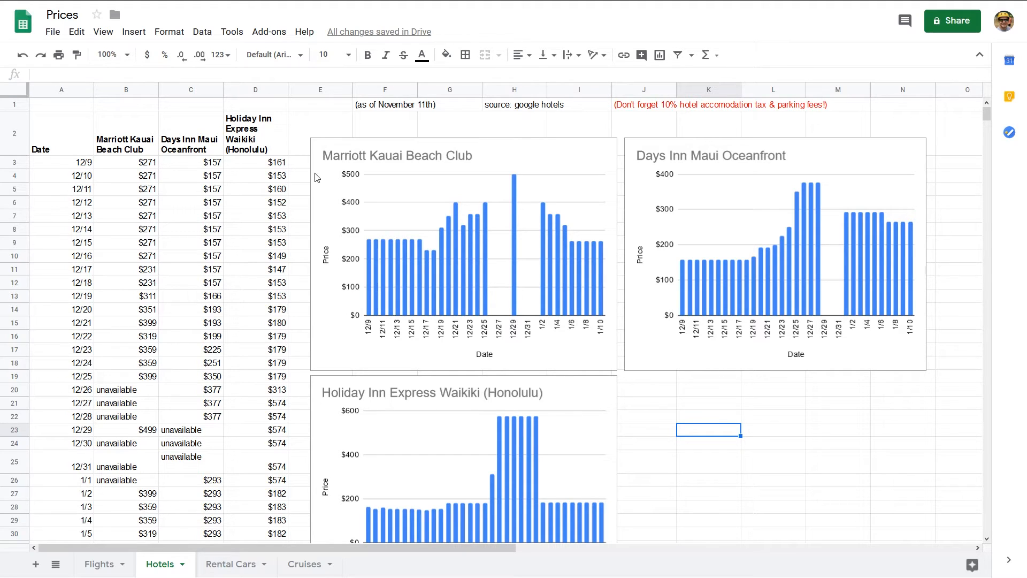
mouse_move(307, 191)
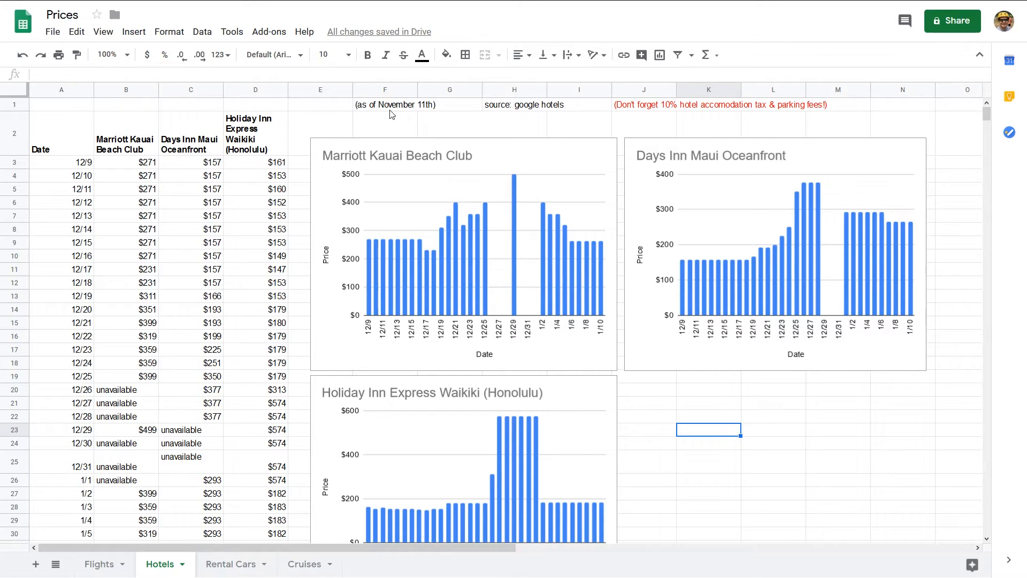
scroll("down", 3)
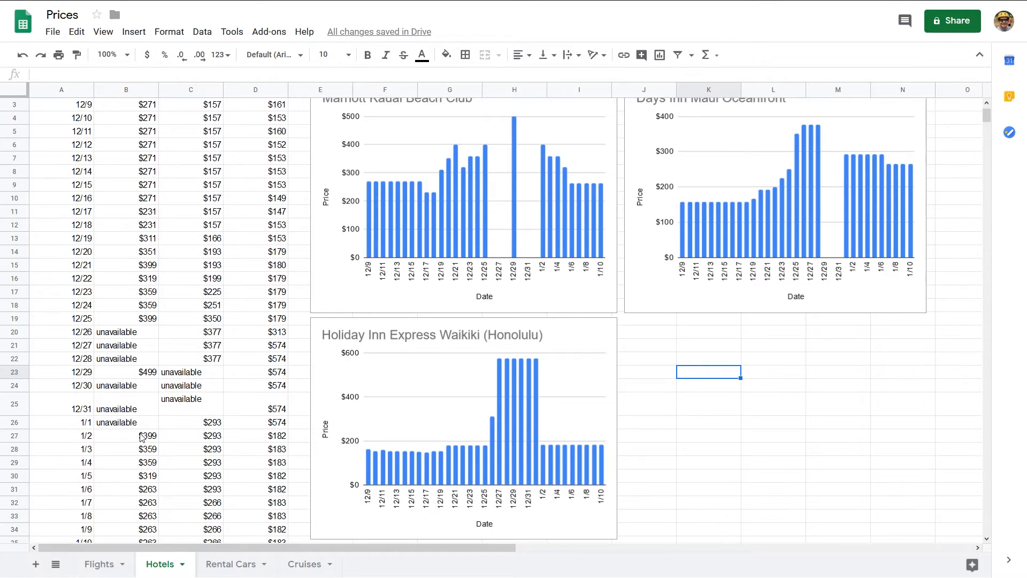
mouse_move(150, 366)
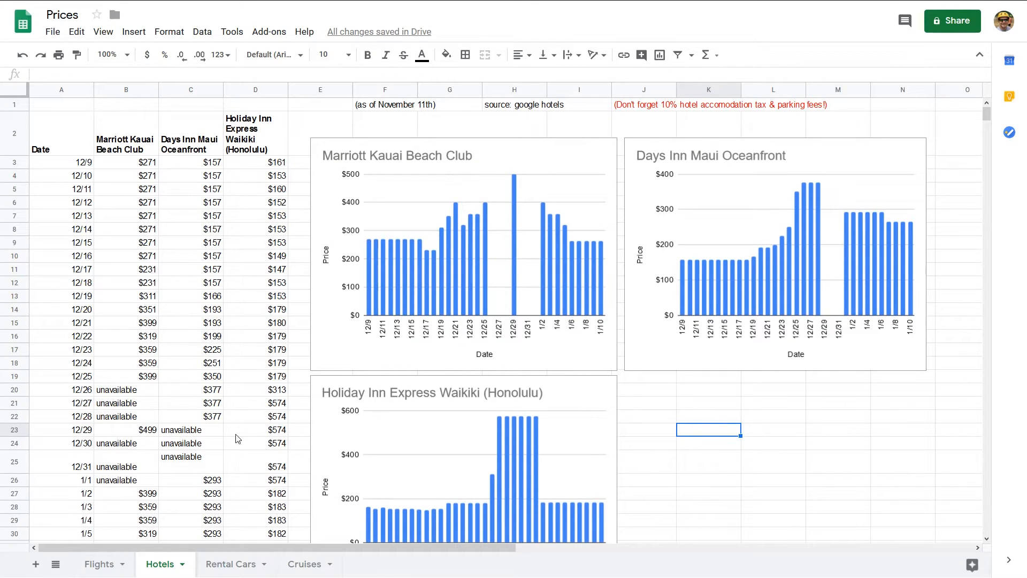
mouse_move(351, 267)
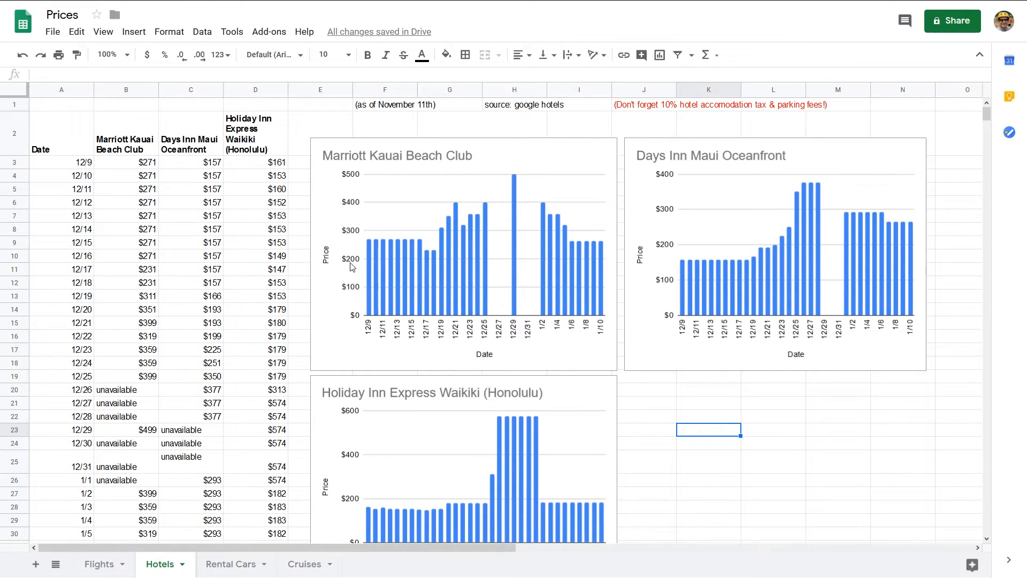
scroll("down", 3)
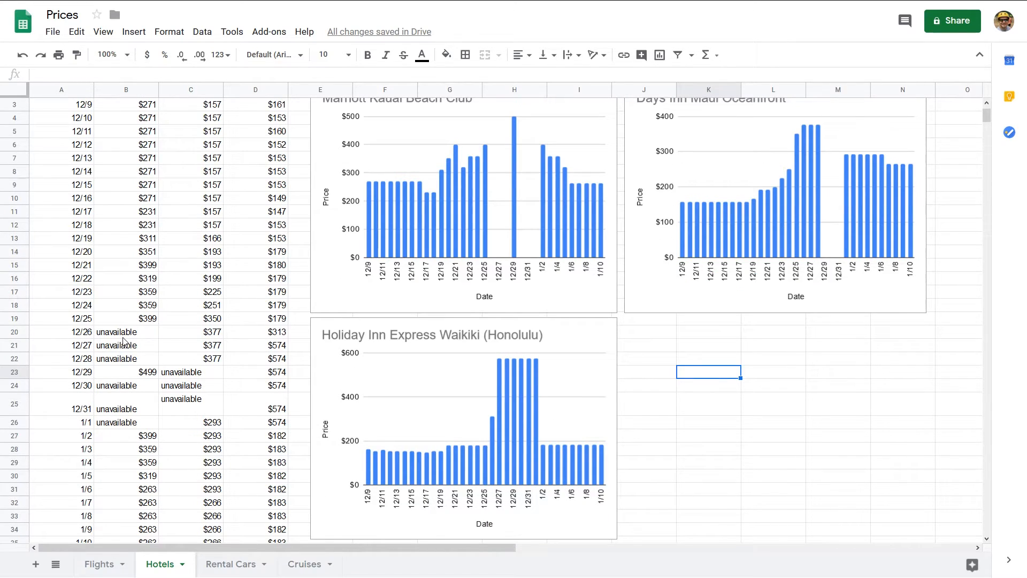
mouse_move(642, 374)
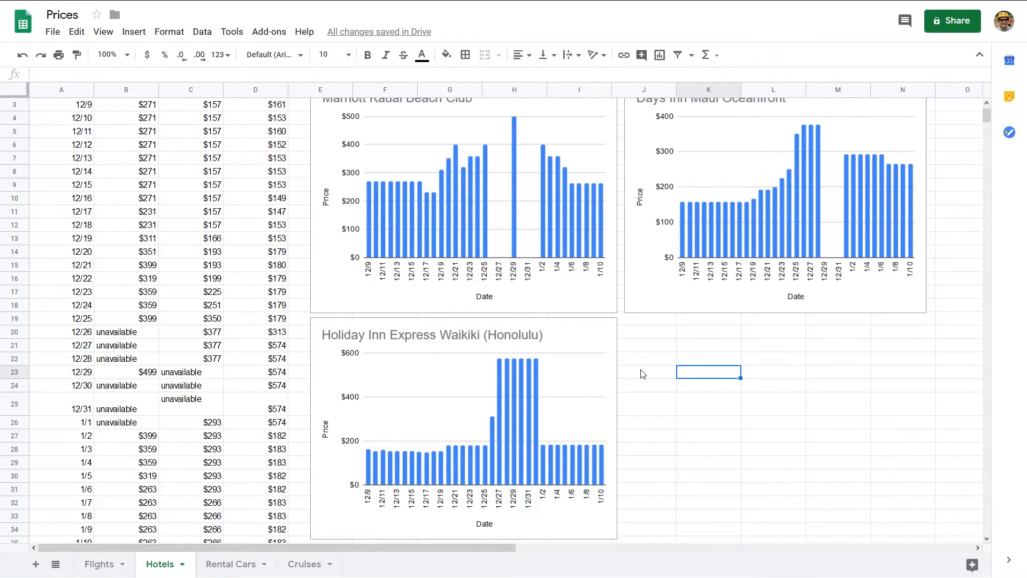
scroll("up", 3)
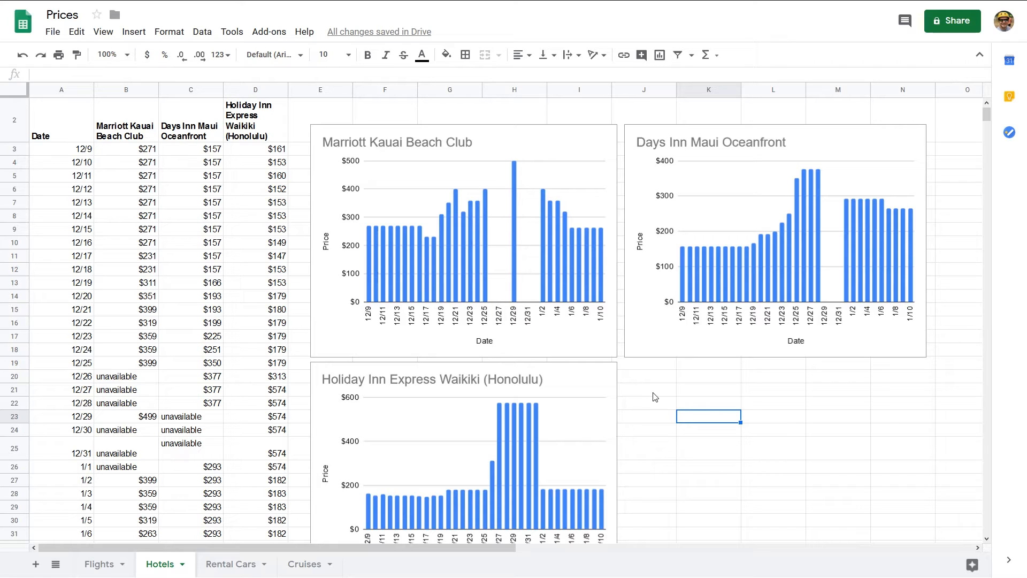
mouse_move(572, 343)
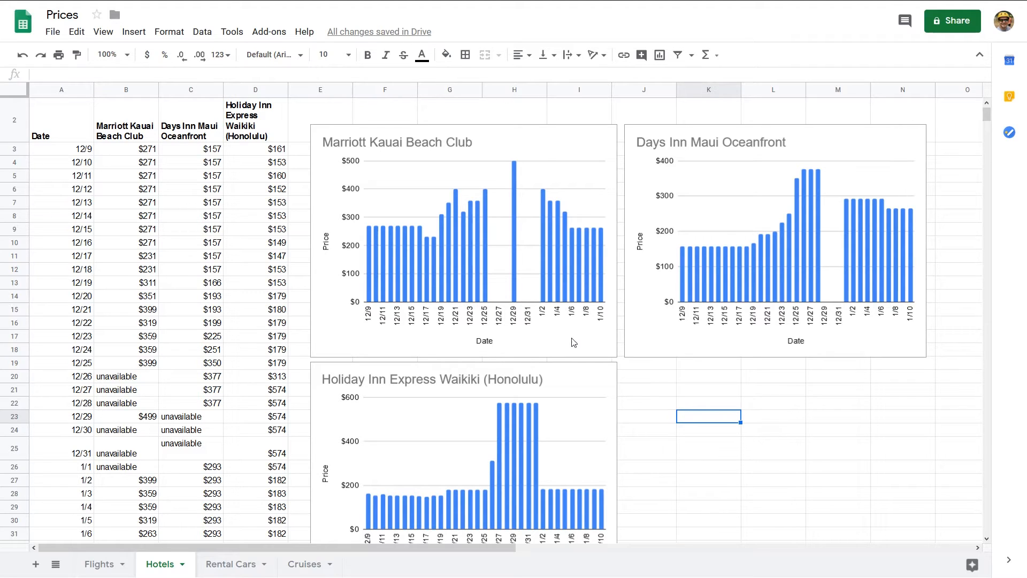
mouse_move(816, 190)
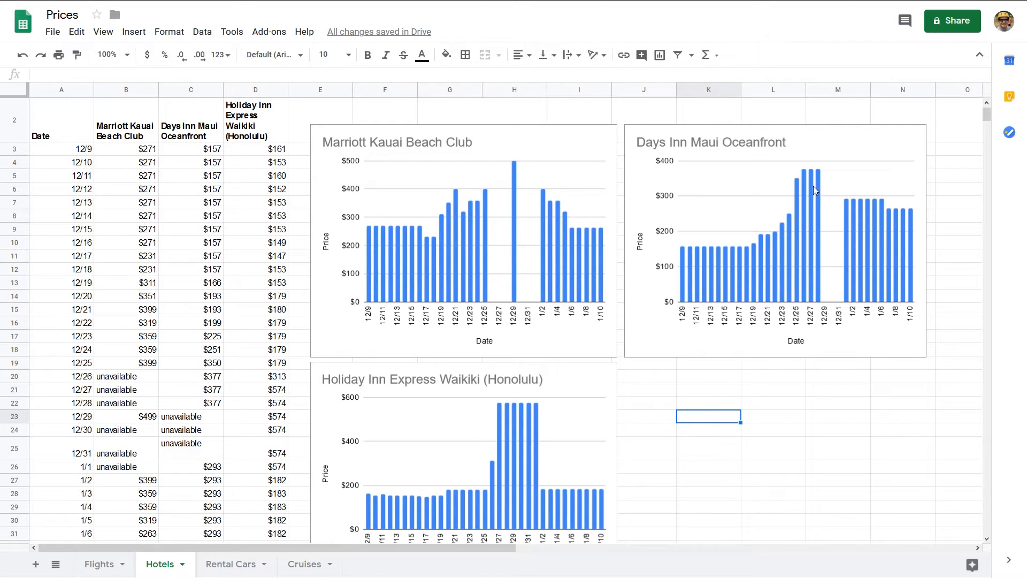
mouse_move(503, 231)
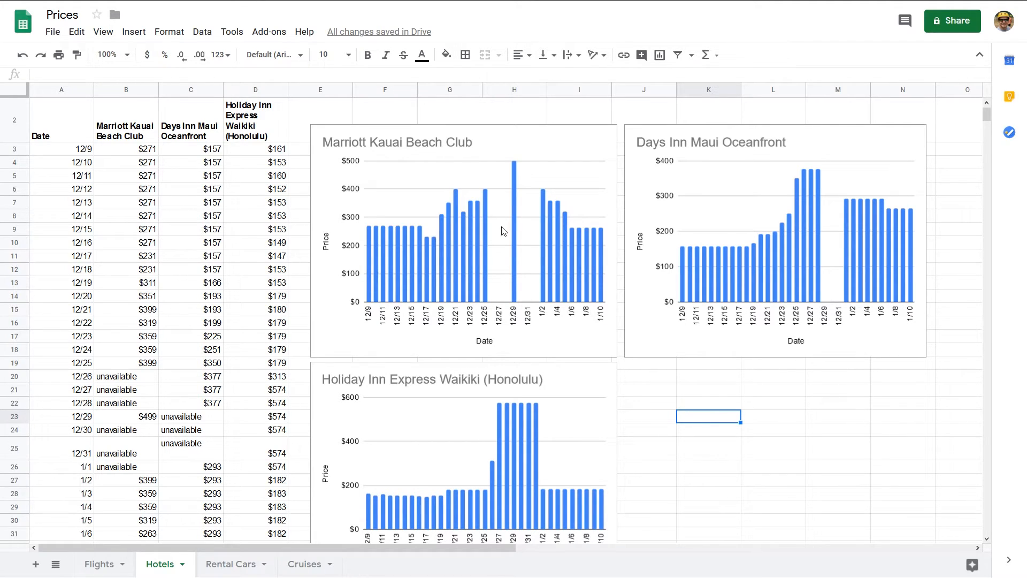
mouse_move(528, 282)
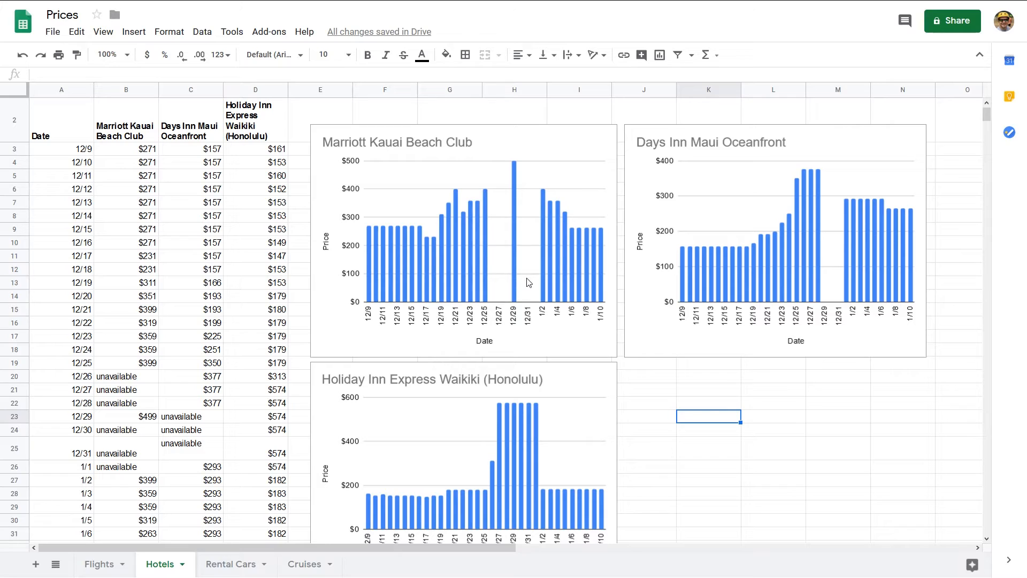
mouse_move(492, 199)
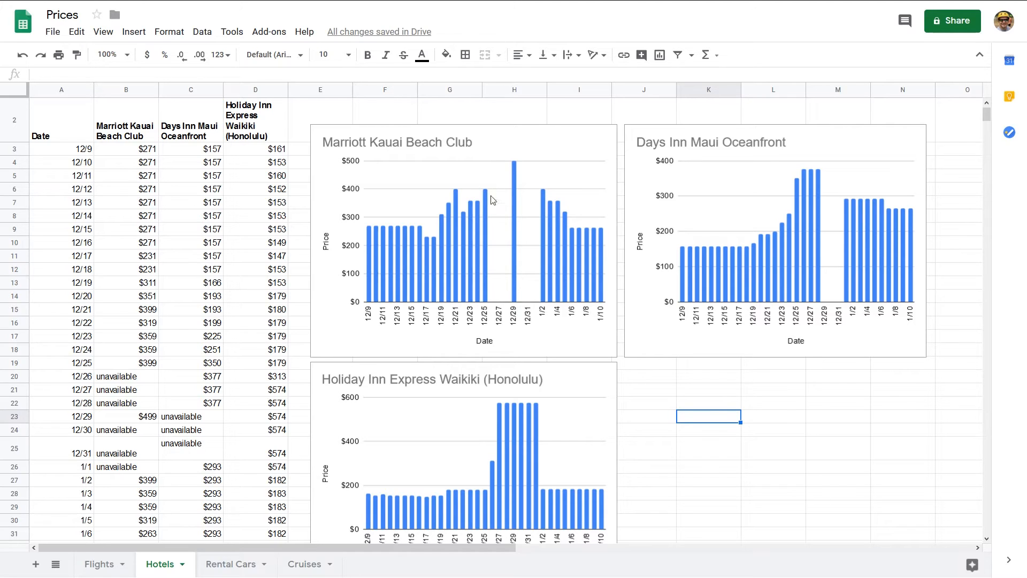
mouse_move(488, 201)
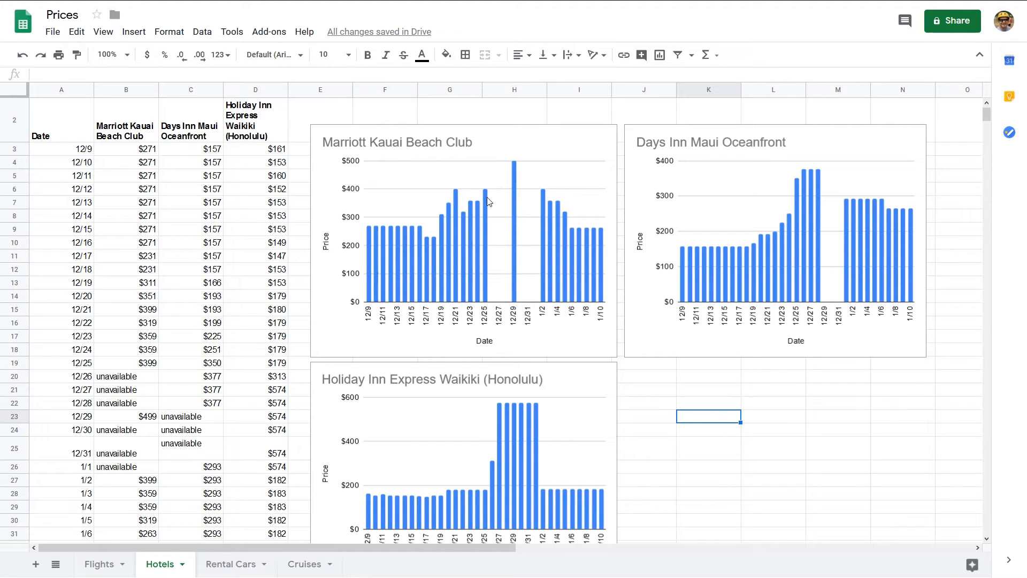
mouse_move(364, 229)
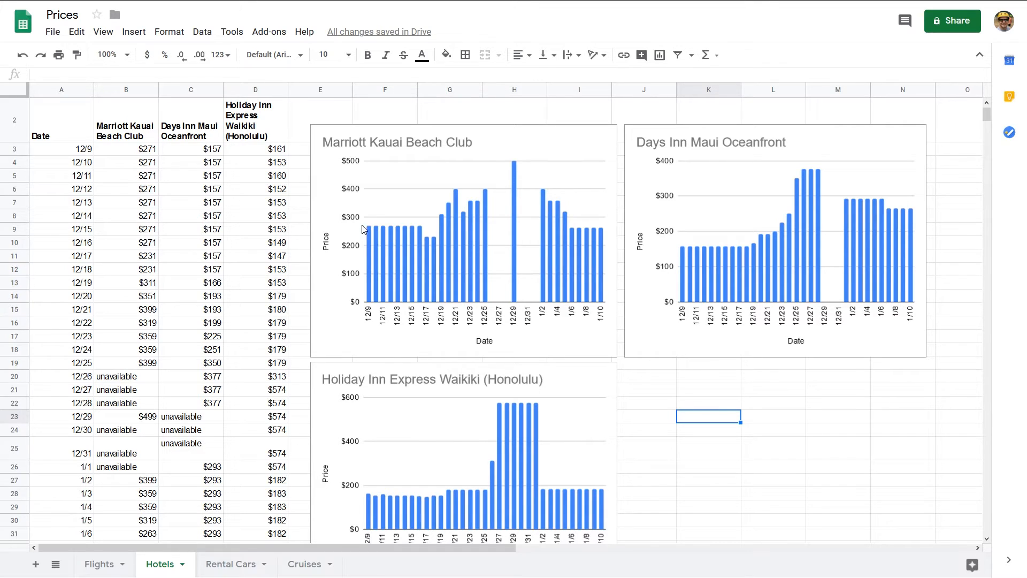
mouse_move(489, 166)
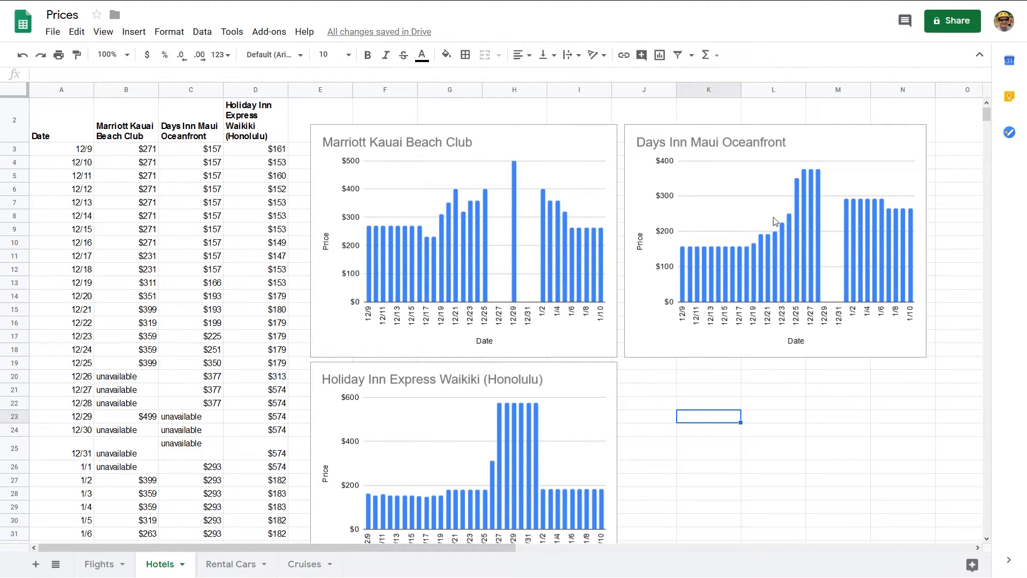
scroll("down", 3)
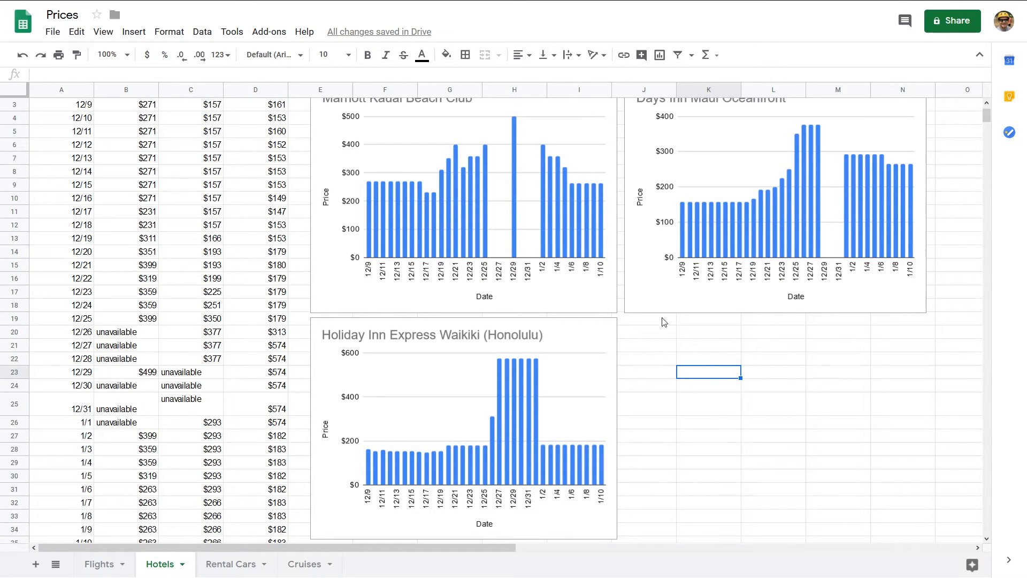
mouse_move(413, 444)
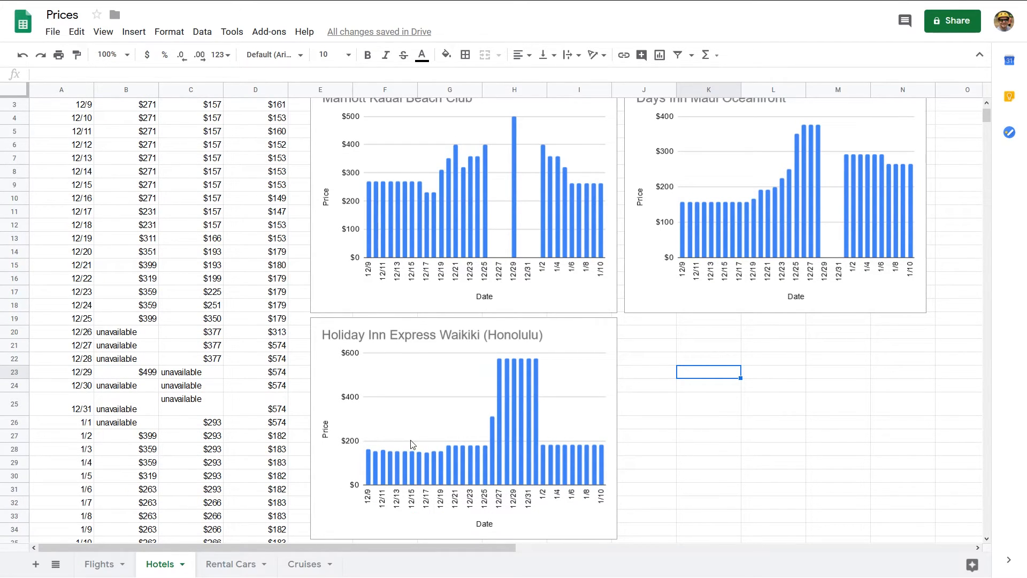
mouse_move(499, 375)
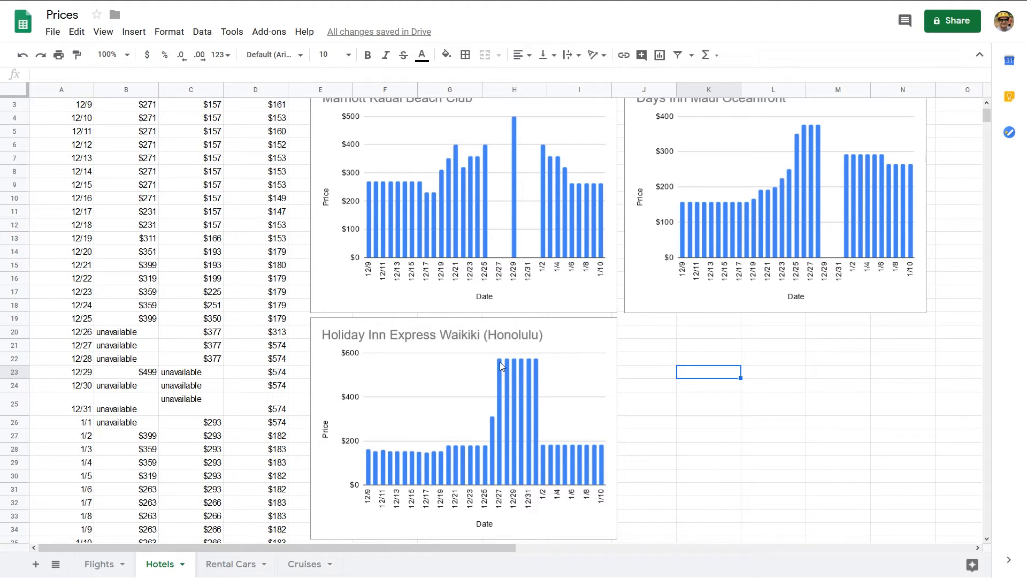
mouse_move(536, 378)
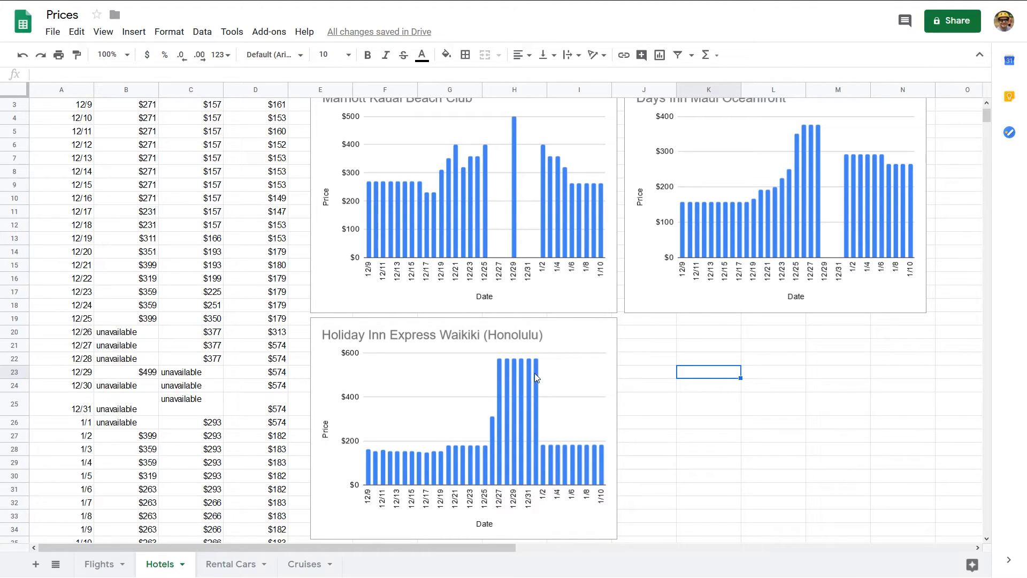
mouse_move(574, 317)
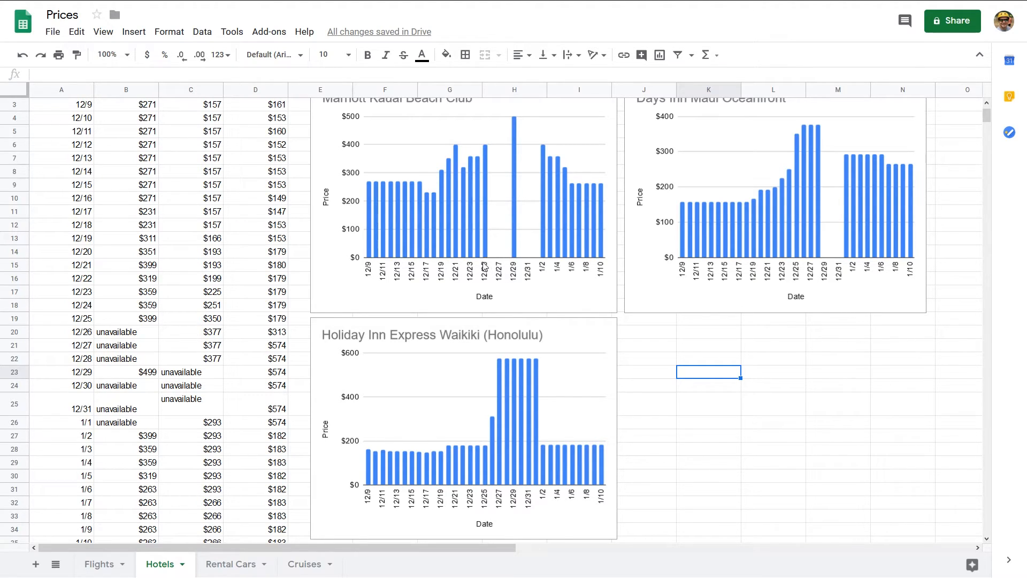
mouse_move(337, 476)
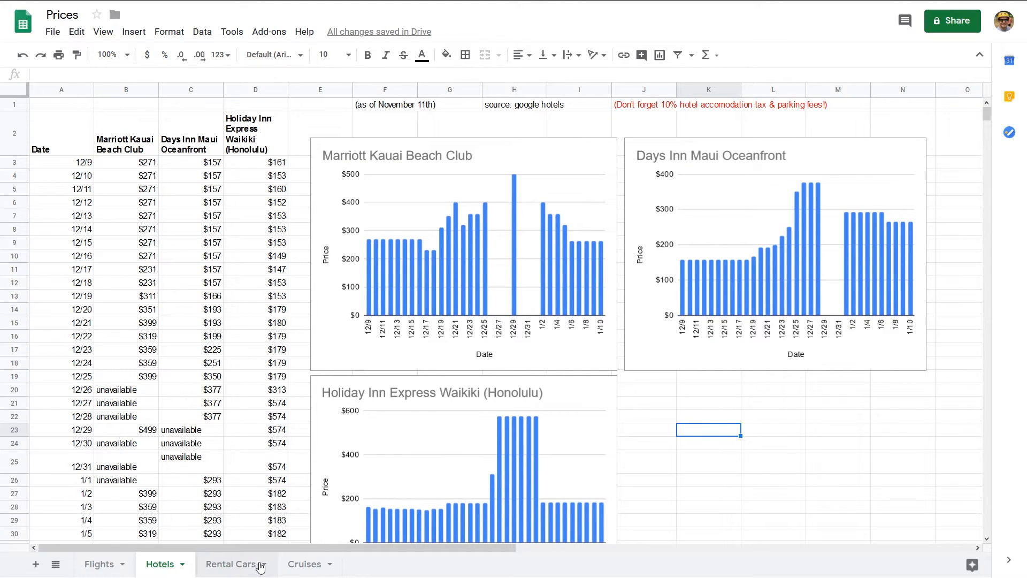
Point out the Hotels sheet's Google Hotels source note and the tax and parking reminder
left_click(228, 564)
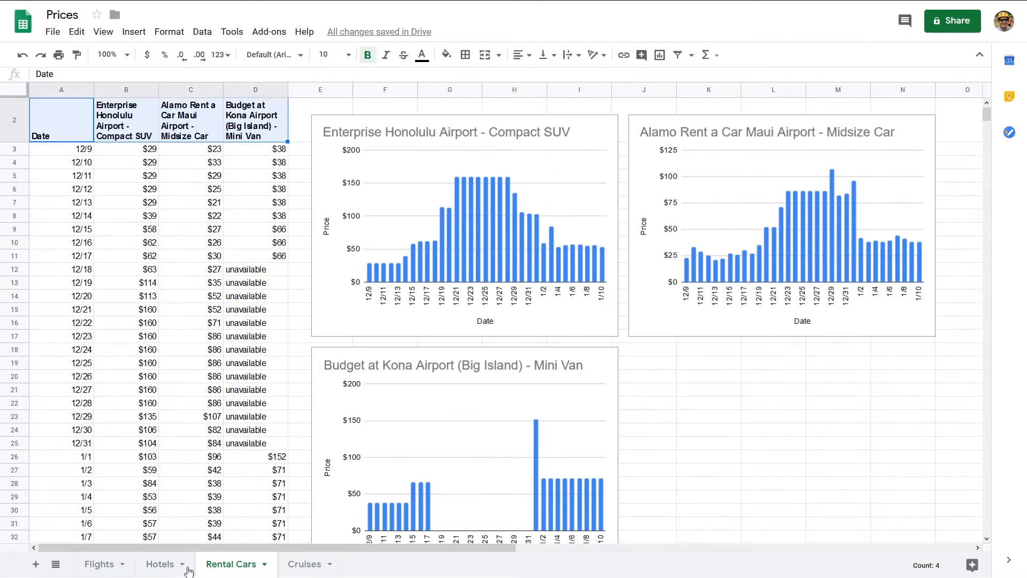
left_click(160, 564)
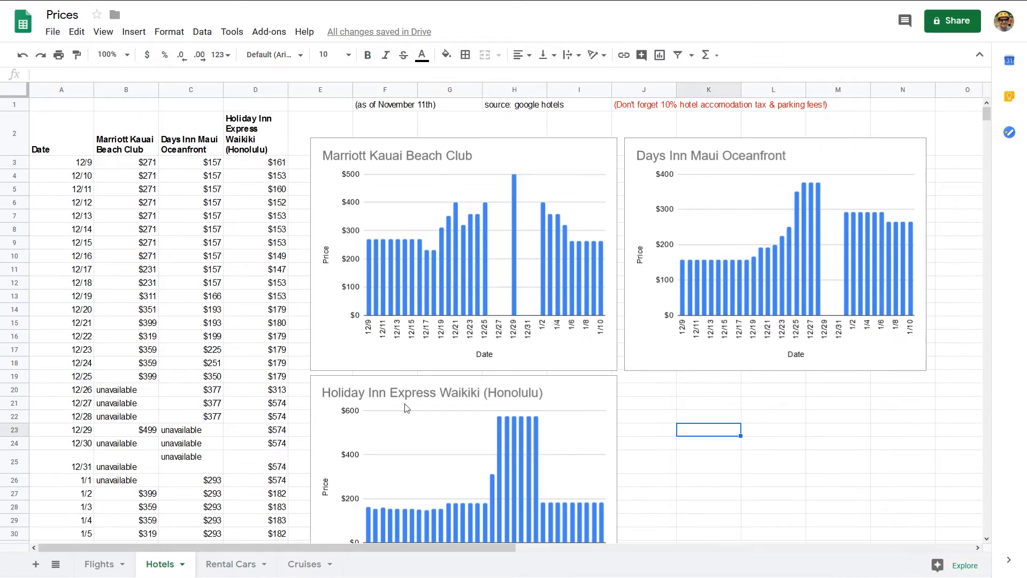
left_click(645, 105)
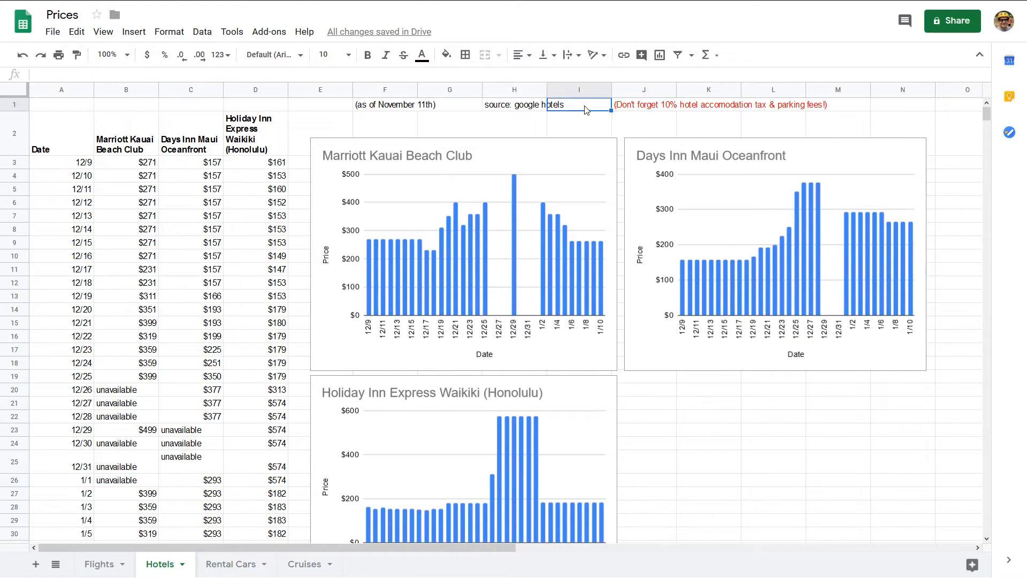
left_click(643, 105)
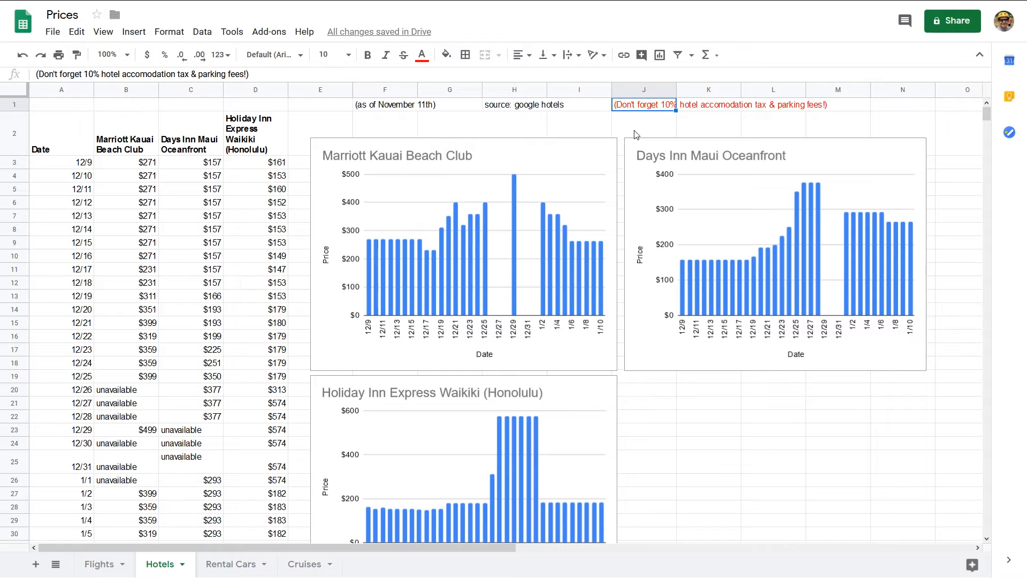
mouse_move(661, 139)
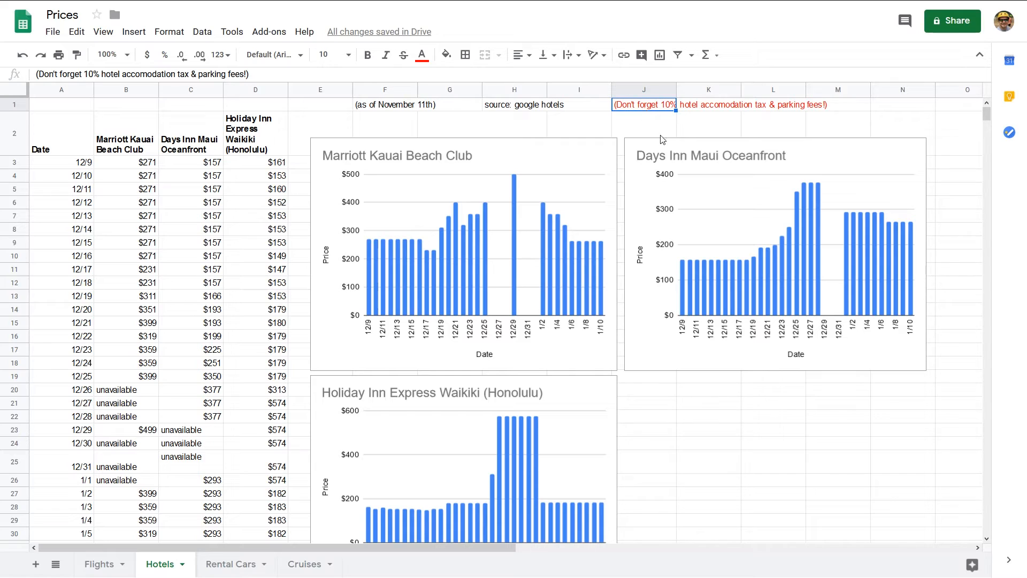
mouse_move(730, 401)
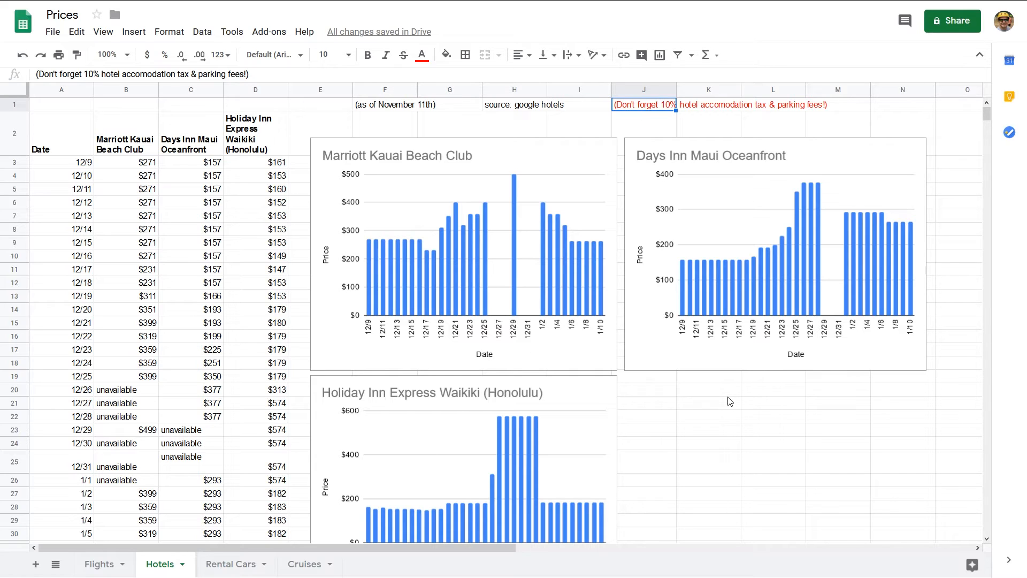
mouse_move(738, 406)
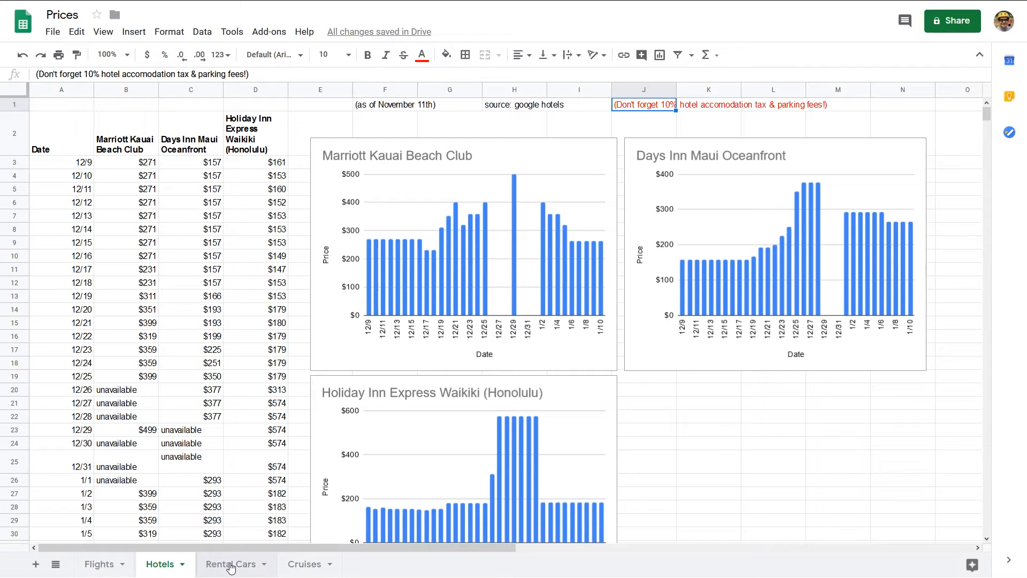
On Rental Cars, highlight the Alamo midsize and Budget Kona mini van headings and the unavailable Budget dates
left_click(231, 564)
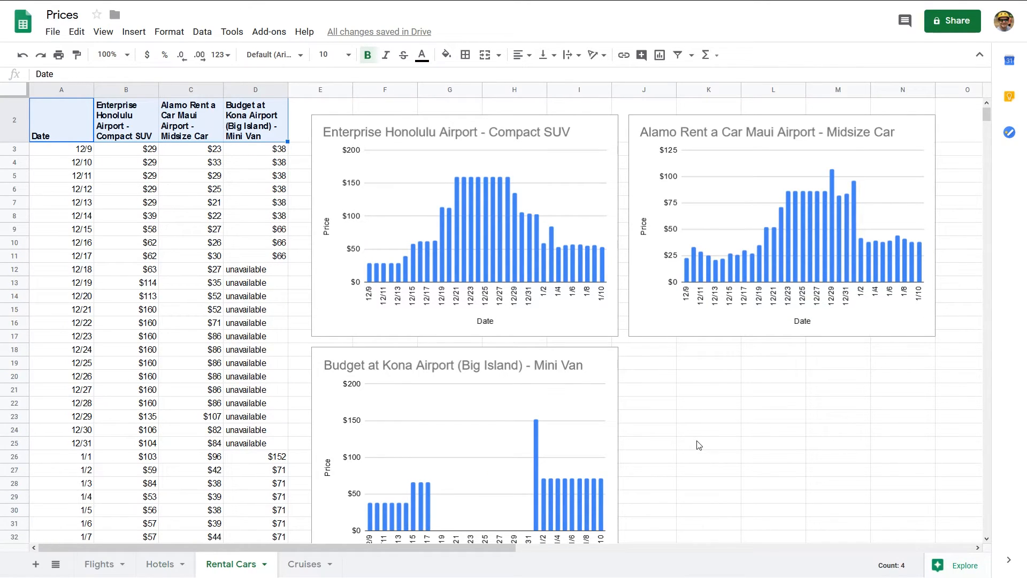
mouse_move(676, 437)
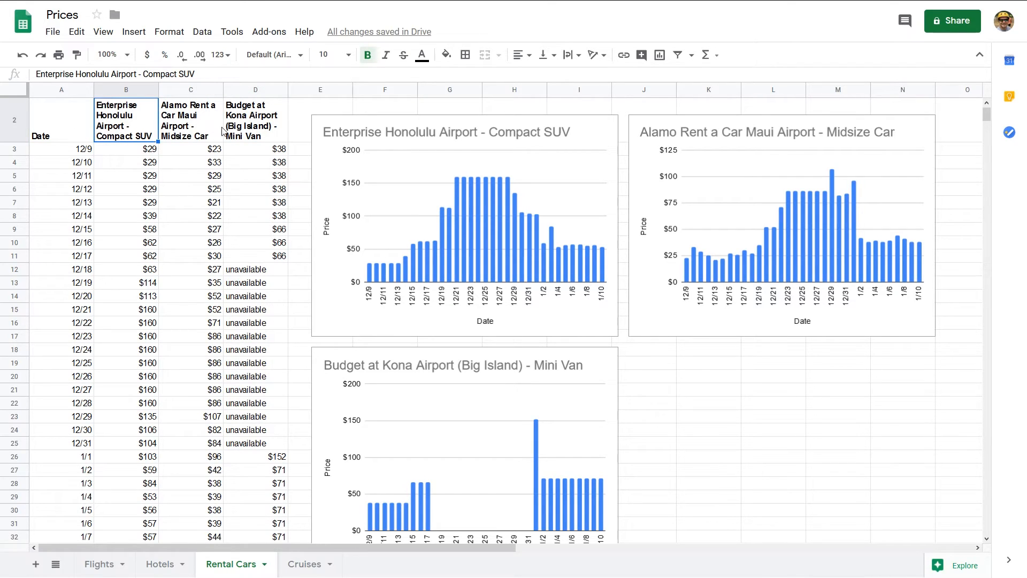
mouse_move(139, 128)
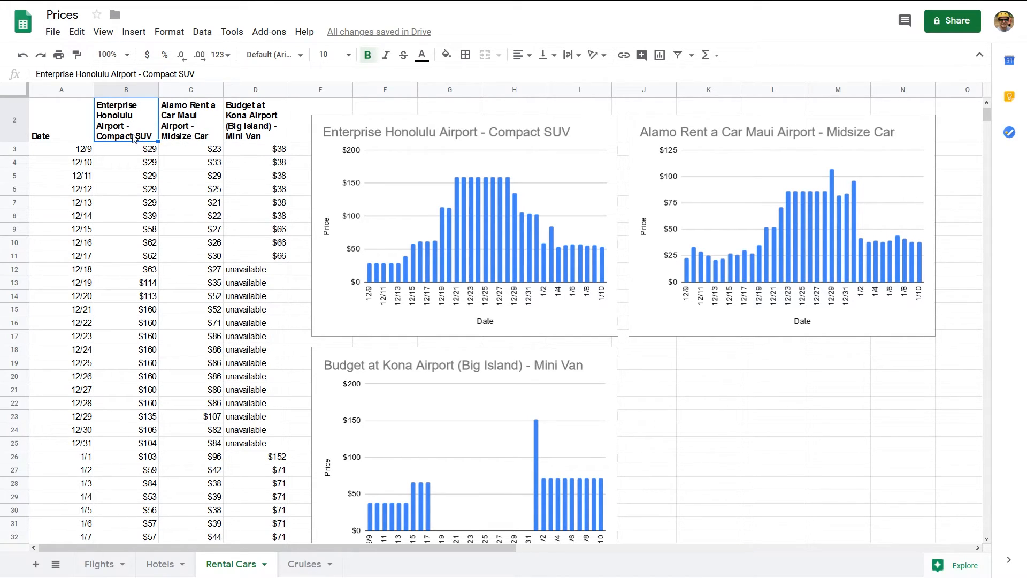
mouse_move(141, 146)
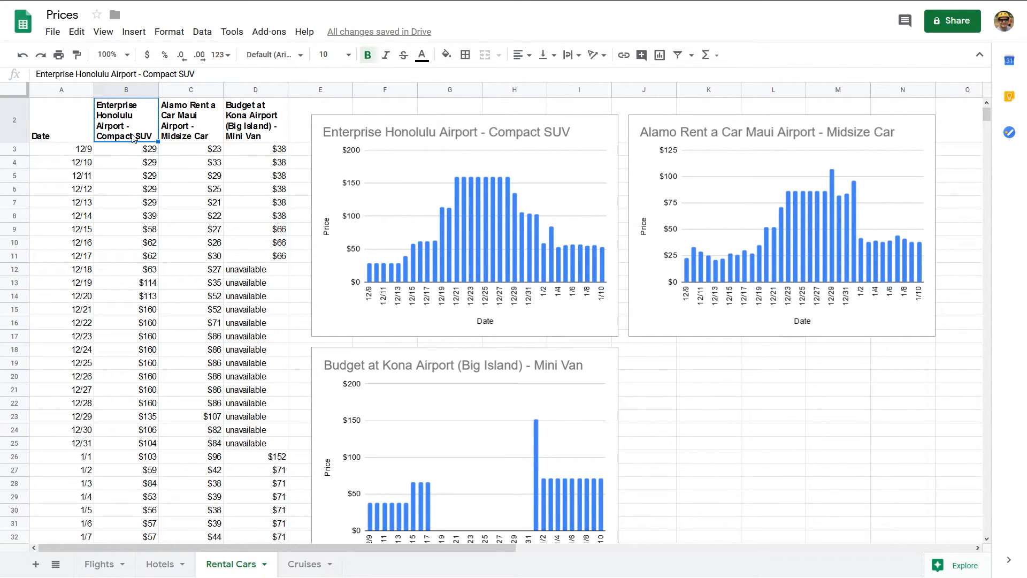
mouse_move(144, 422)
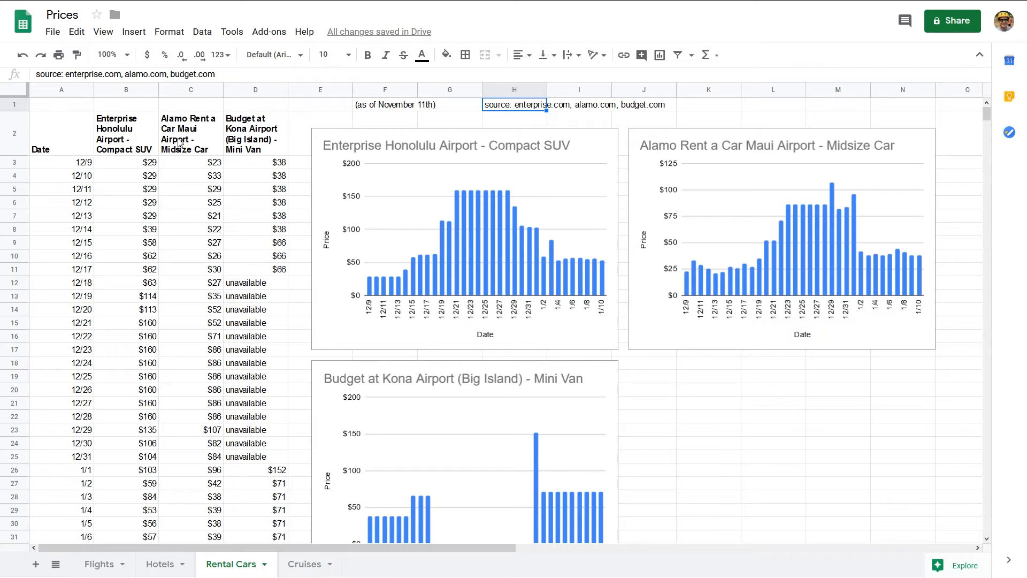
left_click(191, 133)
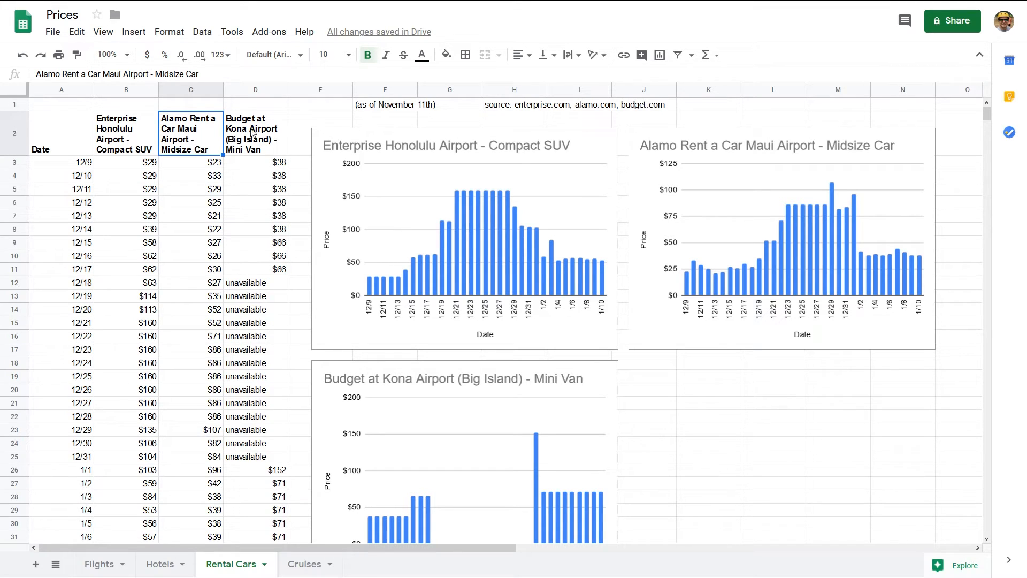
left_click(256, 134)
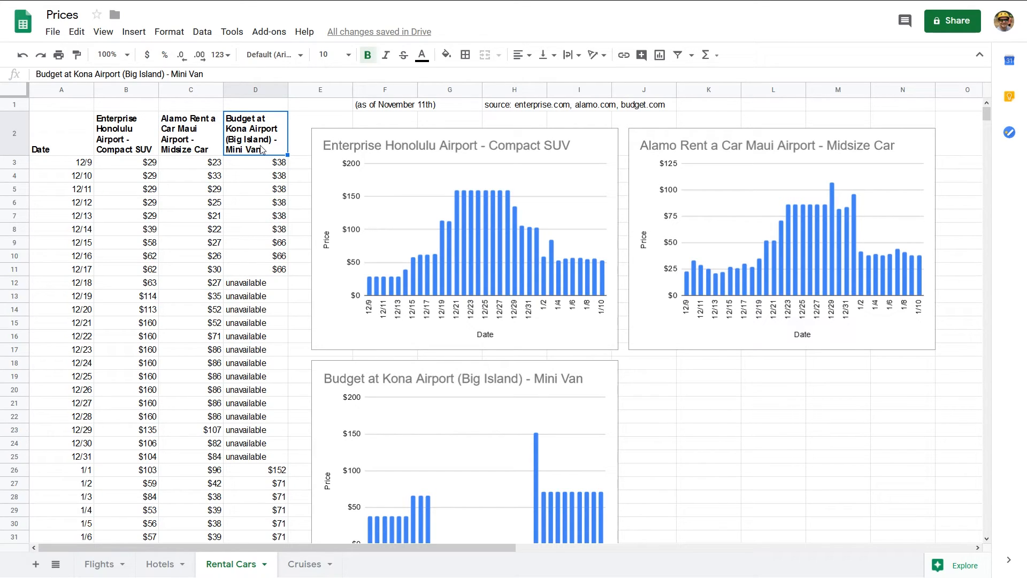
mouse_move(264, 154)
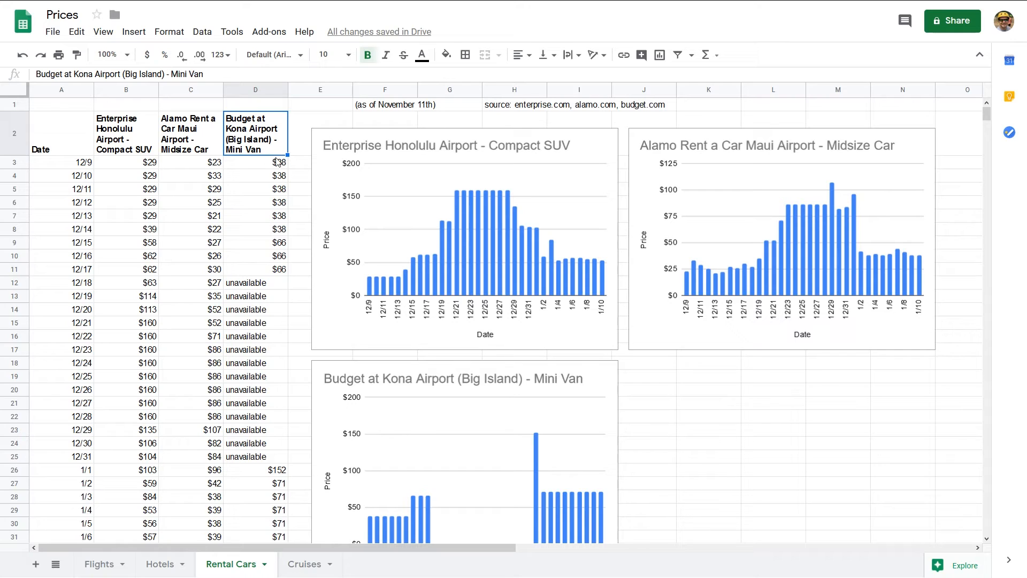
left_click(255, 283)
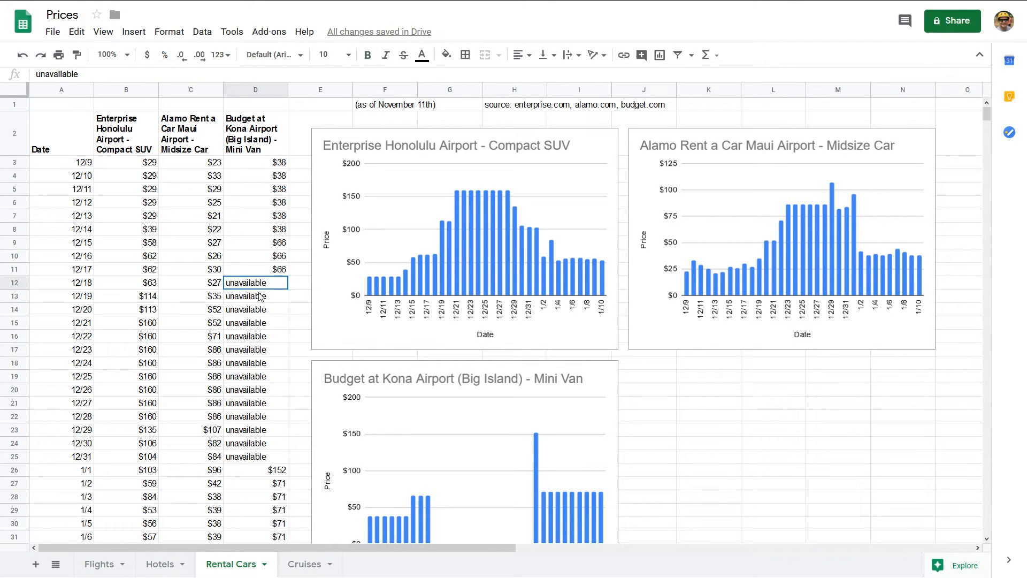
left_click_drag(256, 283, 255, 457)
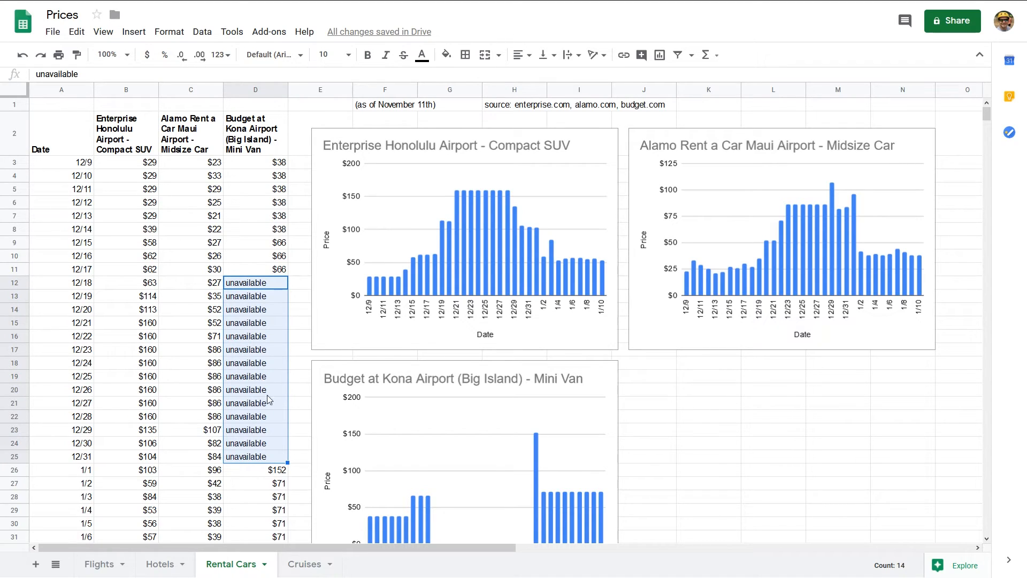
Highlight Enterprise compact SUV prices including 12/25, then switch to the Cruises sheet
left_click(127, 163)
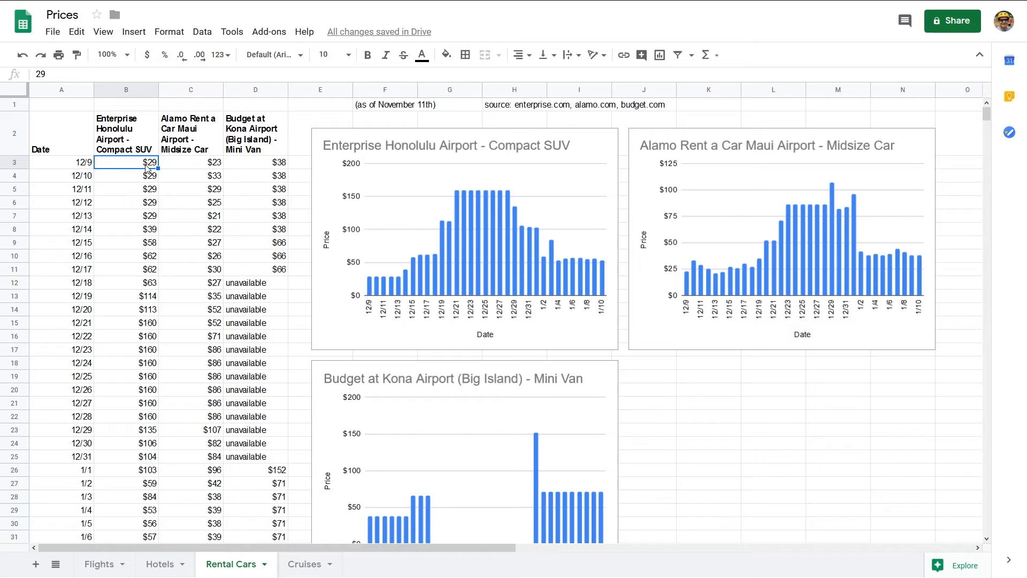
mouse_move(231, 113)
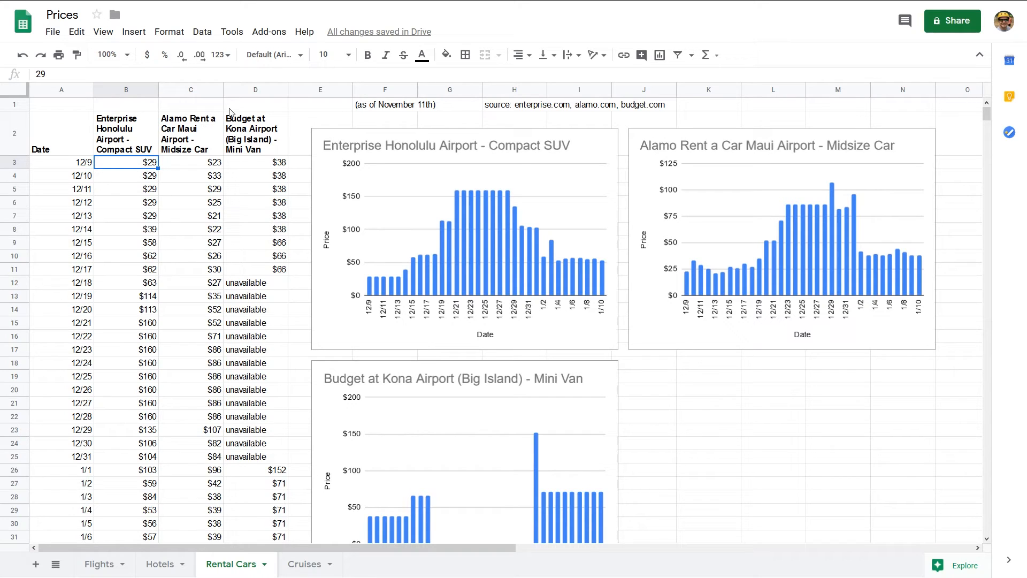
mouse_move(705, 244)
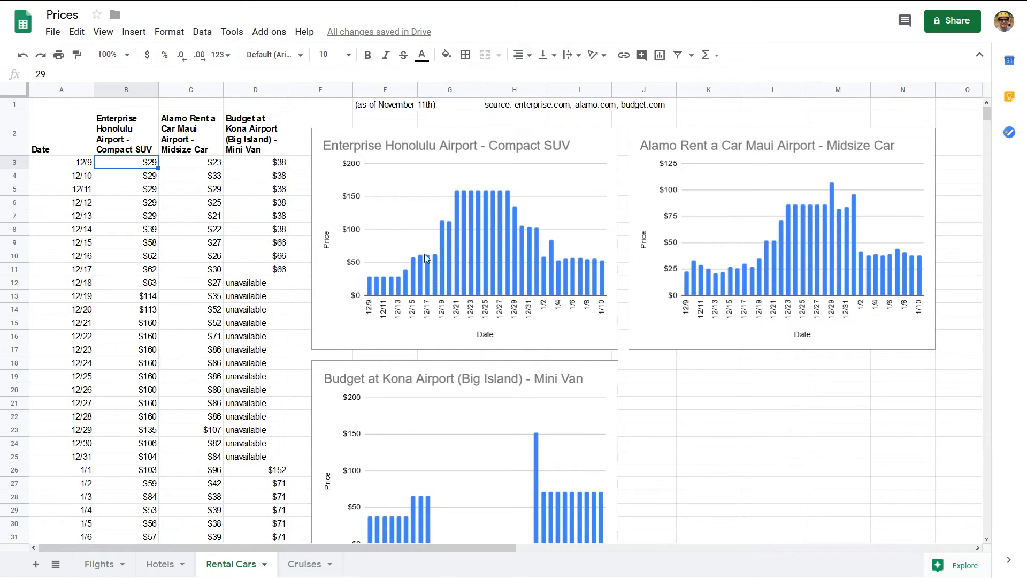
mouse_move(398, 280)
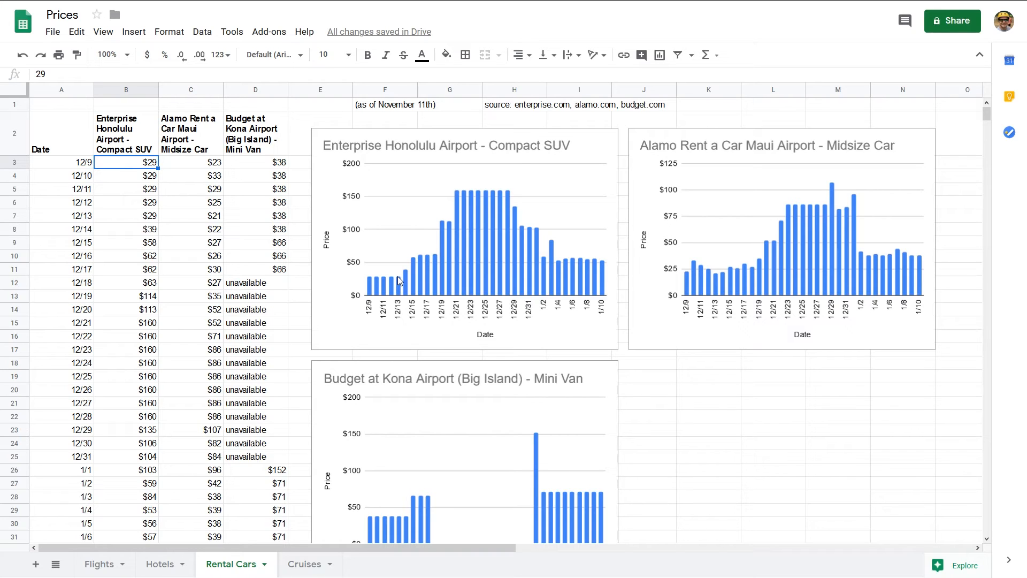
mouse_move(446, 220)
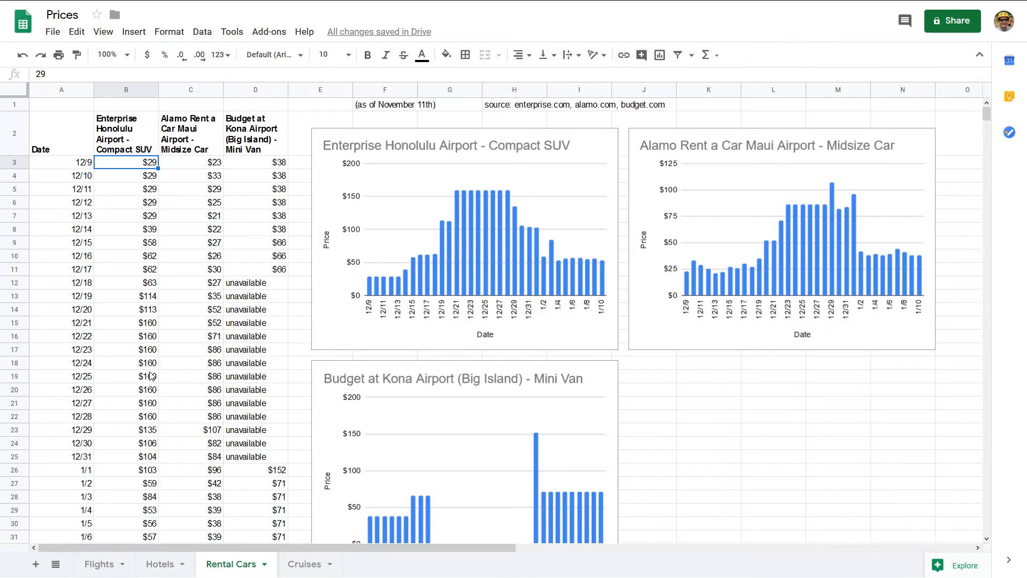
left_click(126, 377)
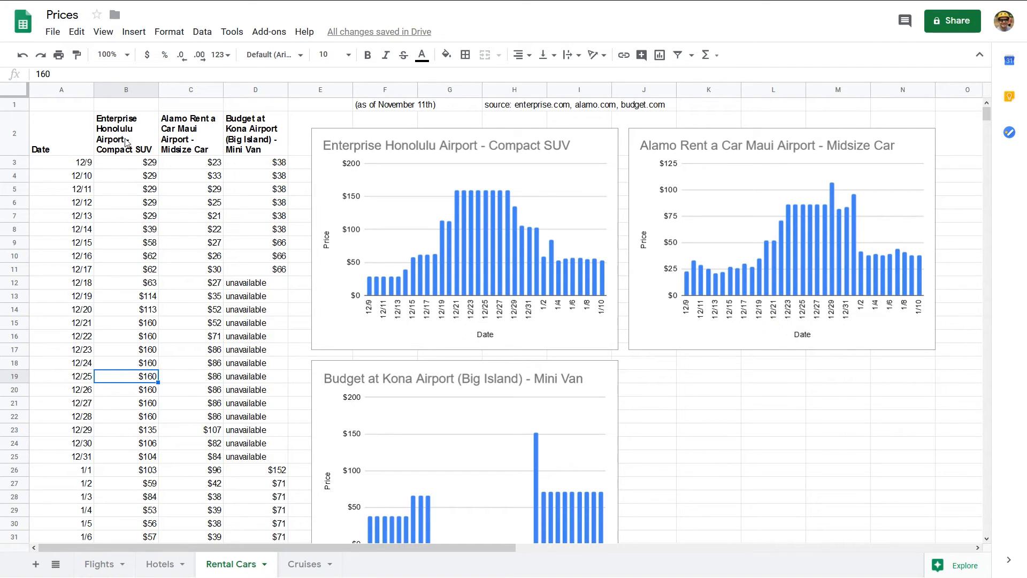
mouse_move(182, 179)
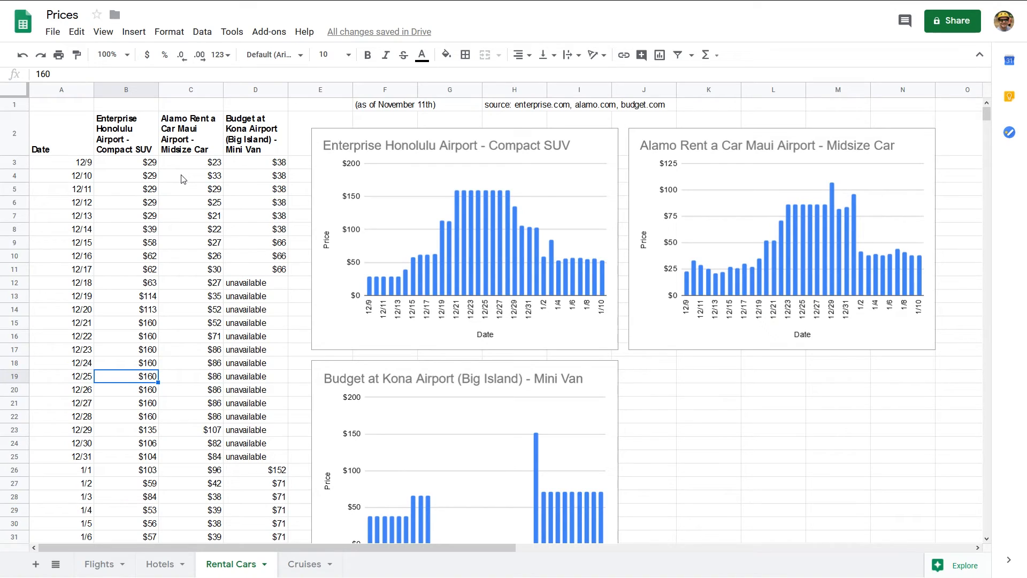
mouse_move(186, 210)
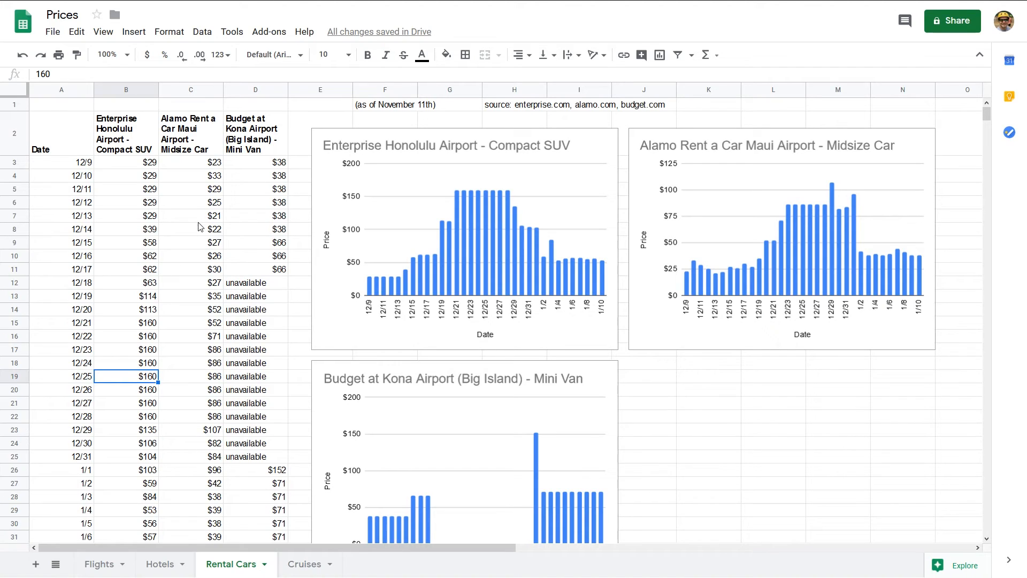
mouse_move(195, 234)
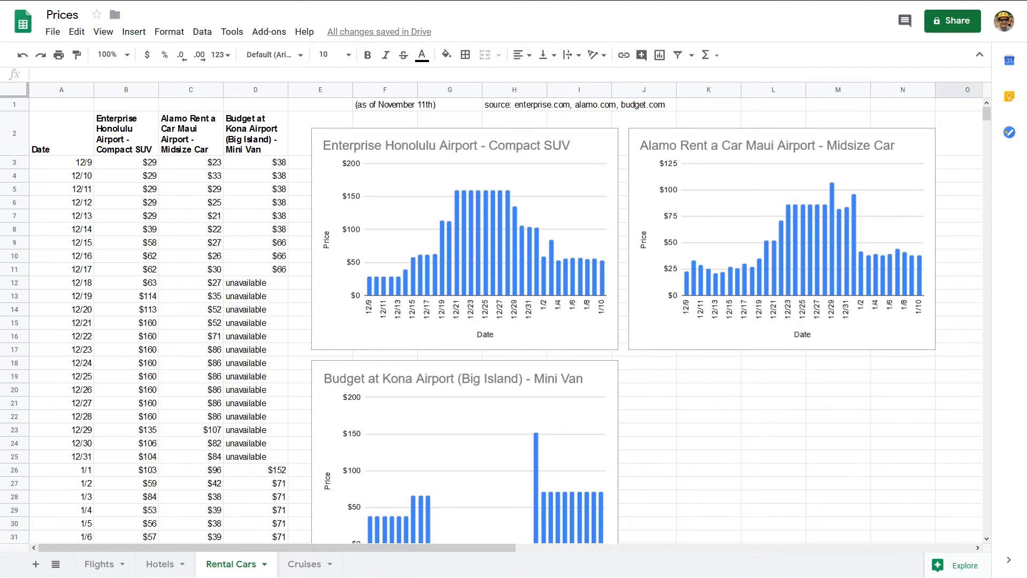
mouse_move(484, 270)
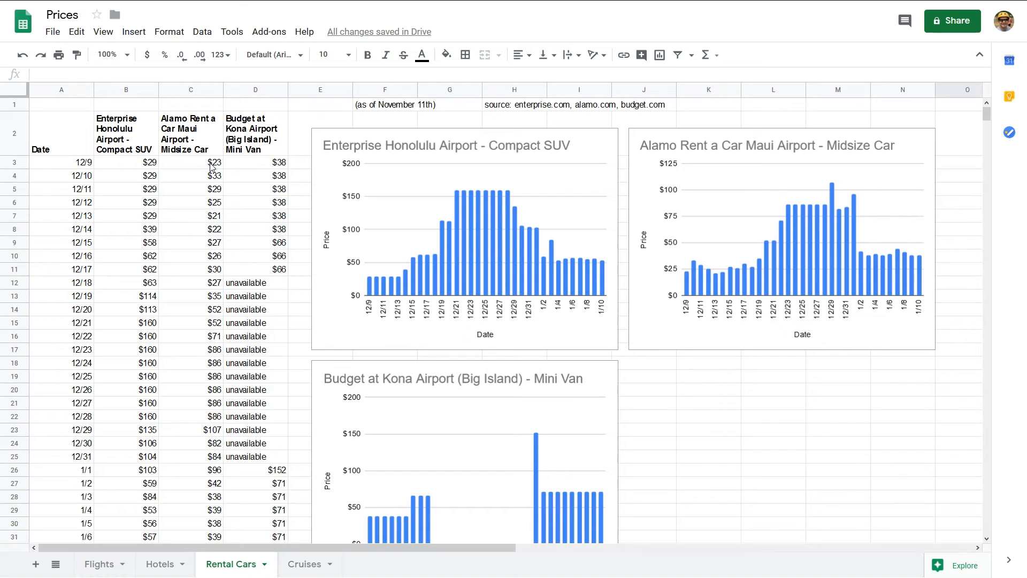
mouse_move(218, 441)
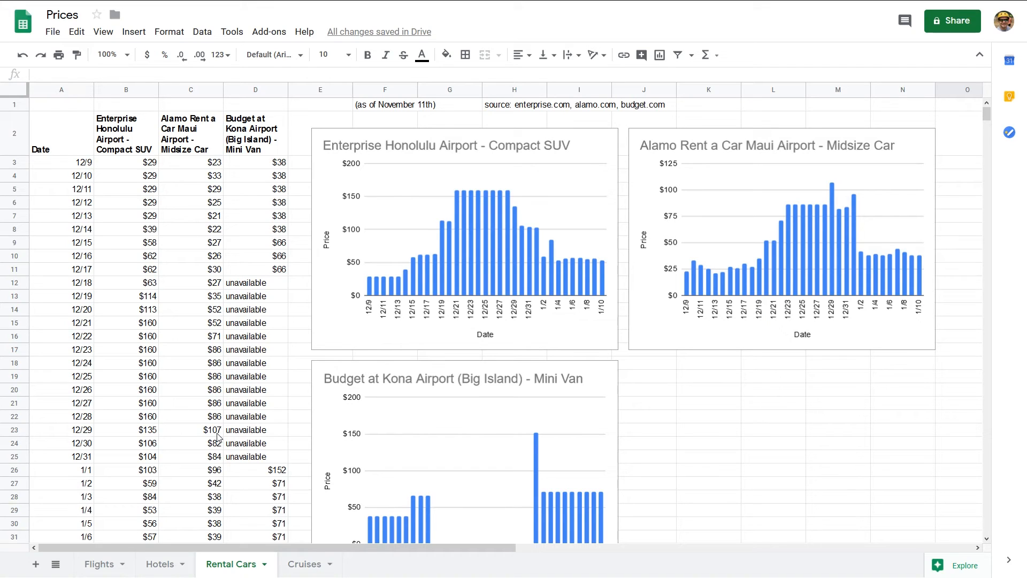
mouse_move(205, 351)
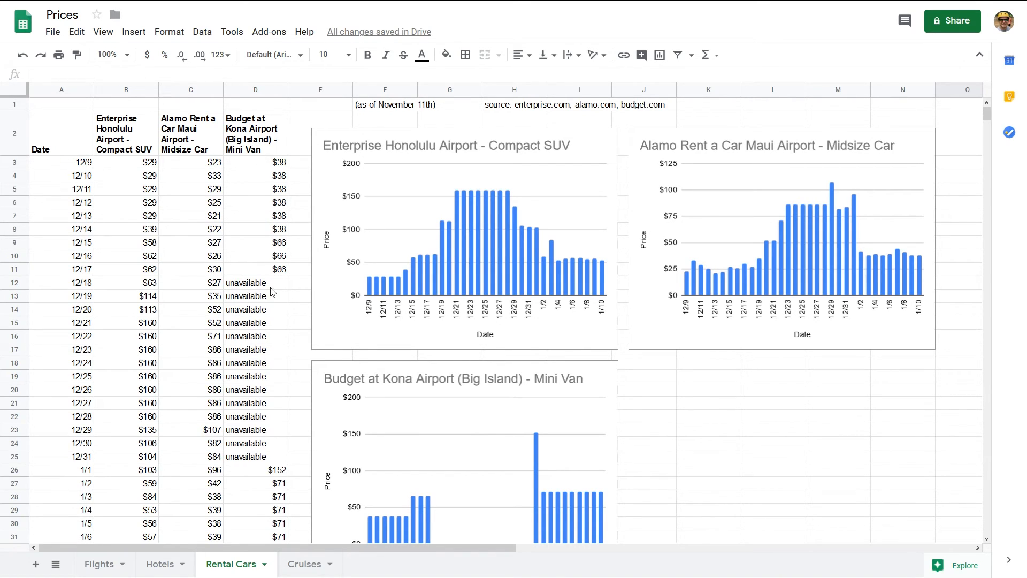
mouse_move(266, 467)
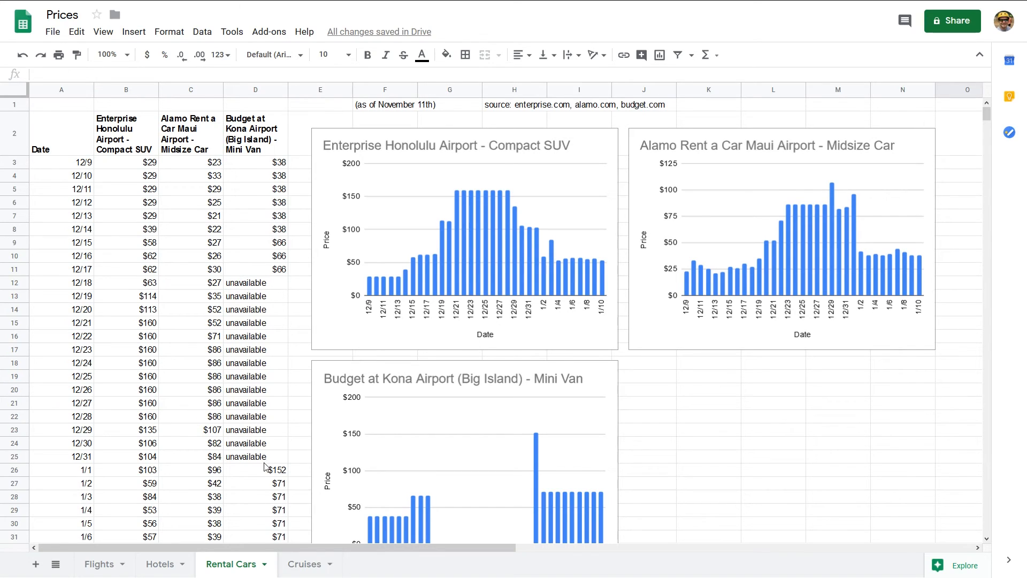
mouse_move(268, 223)
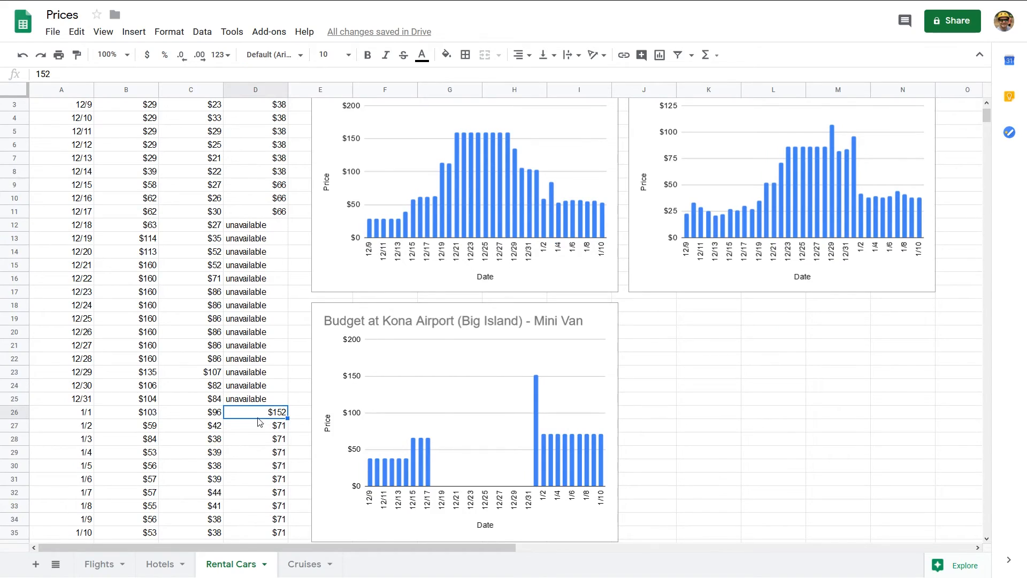
mouse_move(278, 416)
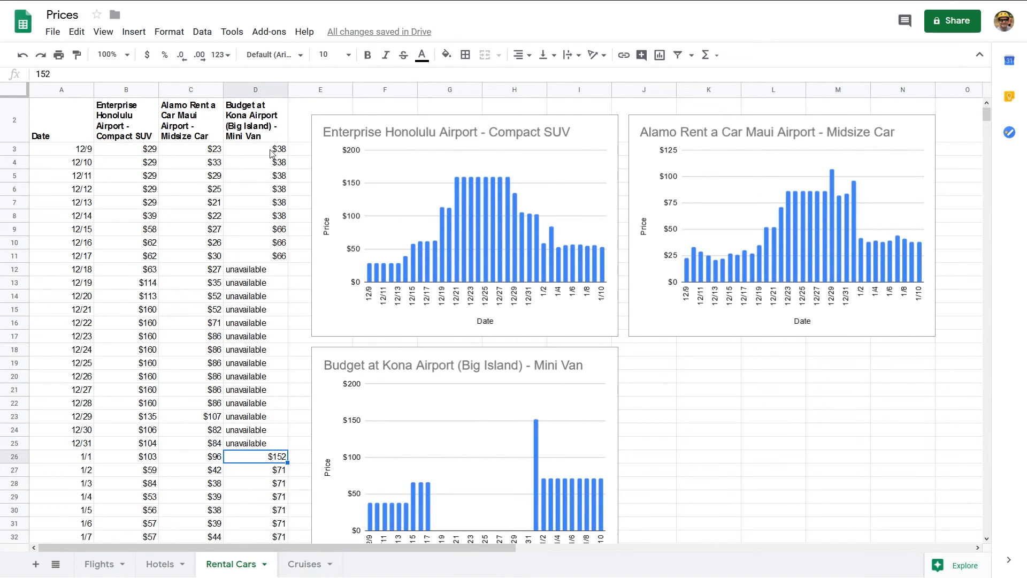
mouse_move(267, 295)
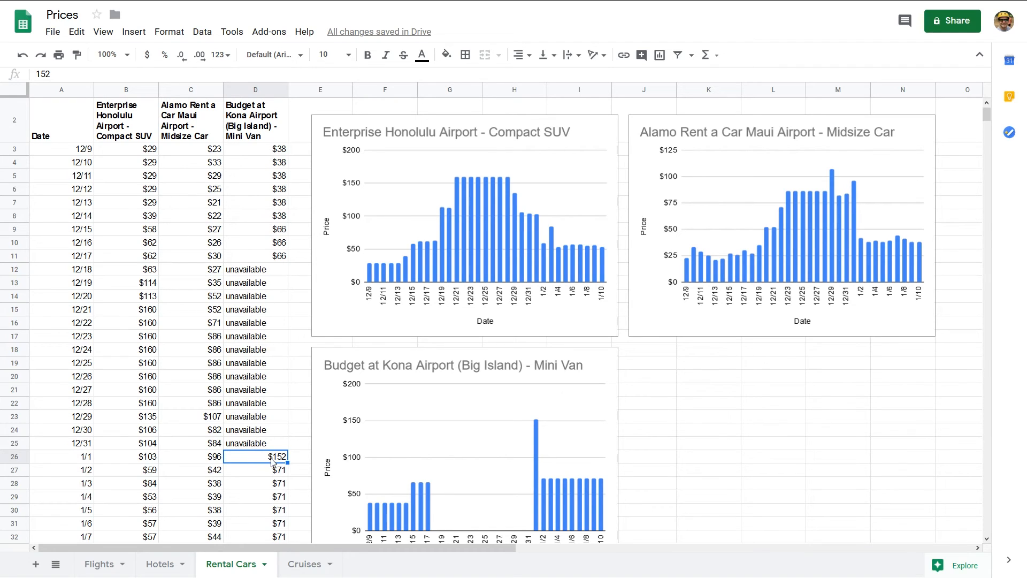
mouse_move(257, 353)
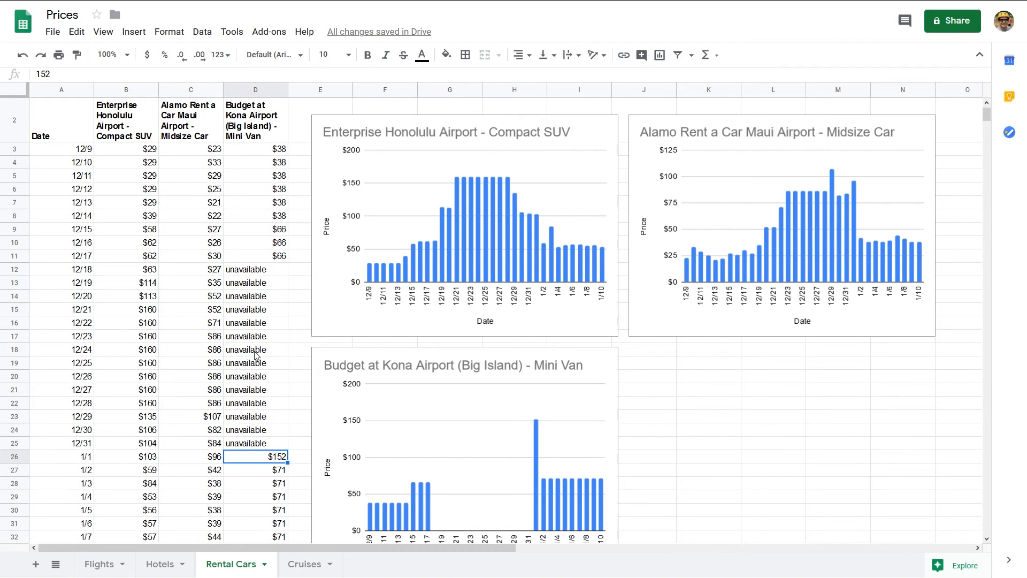
mouse_move(259, 332)
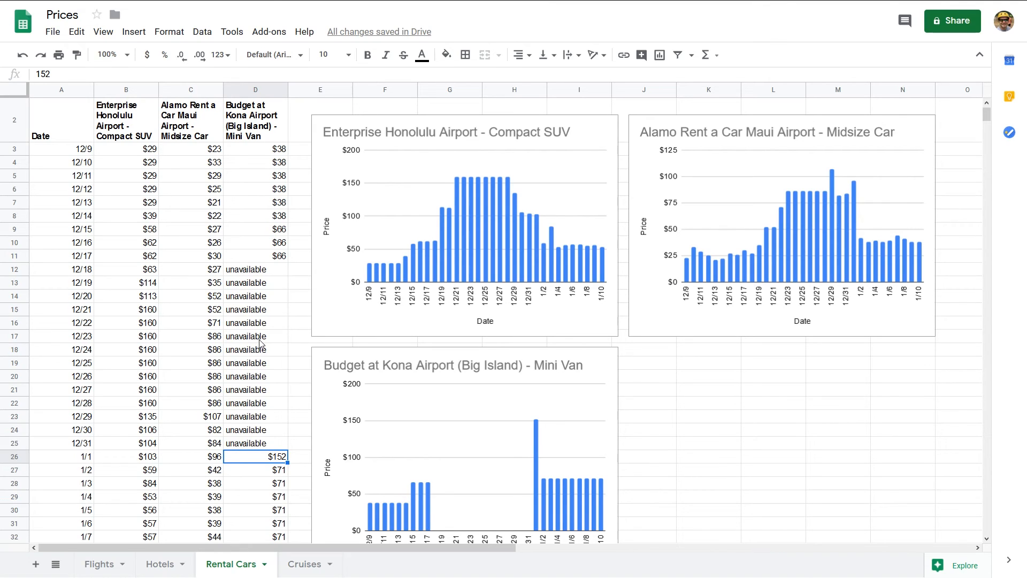
mouse_move(297, 392)
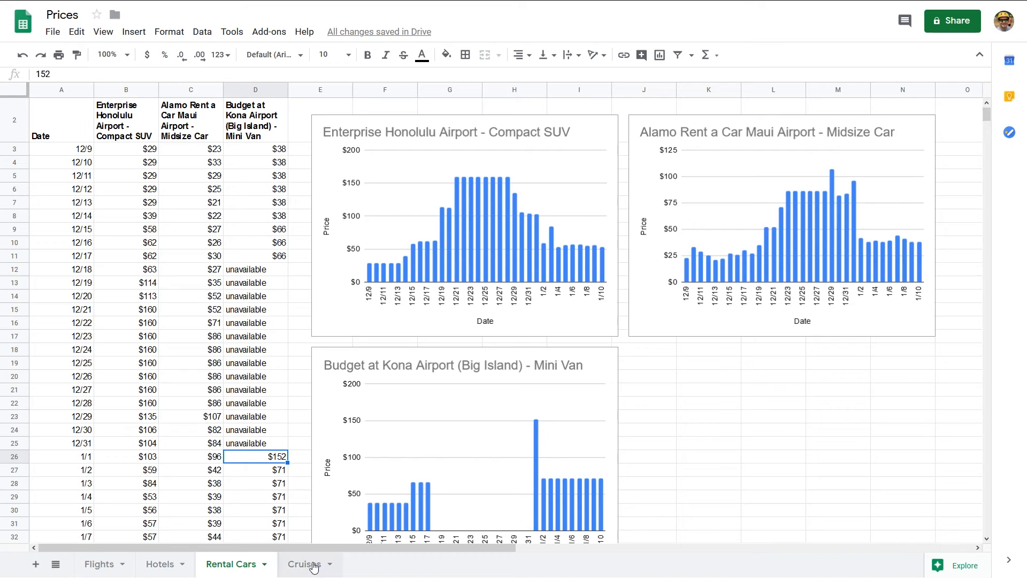
left_click(302, 564)
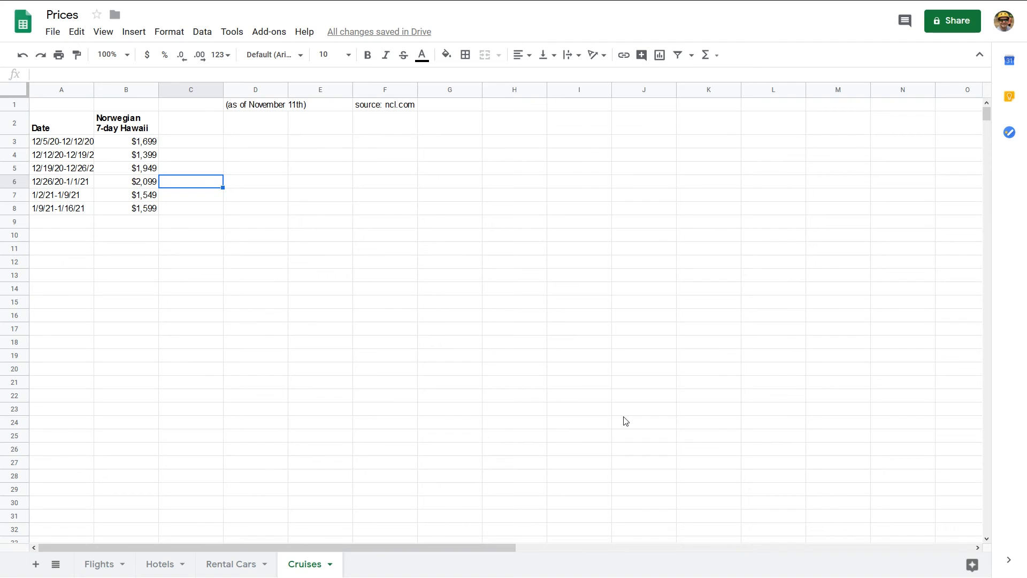
mouse_move(133, 154)
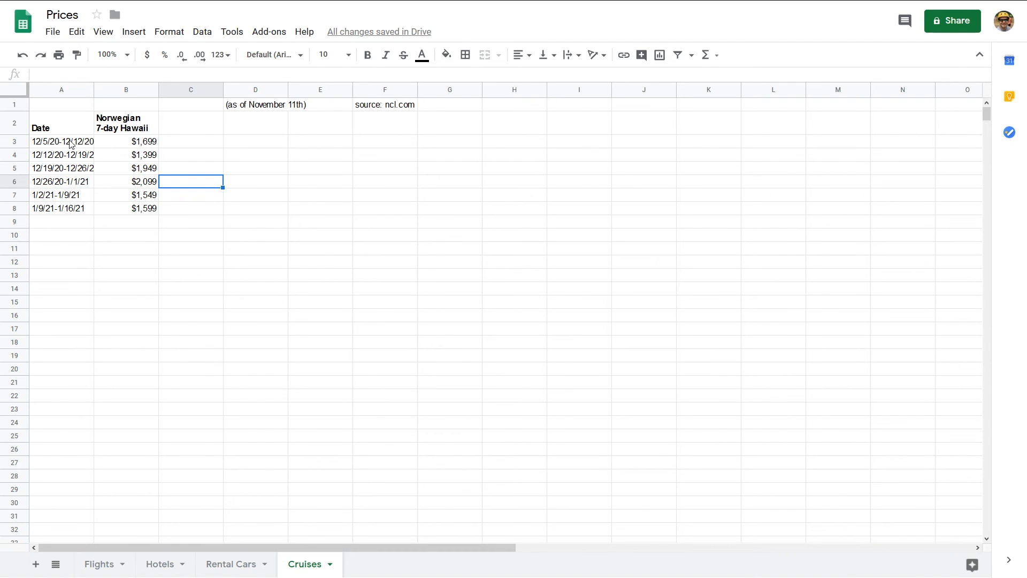
mouse_move(171, 169)
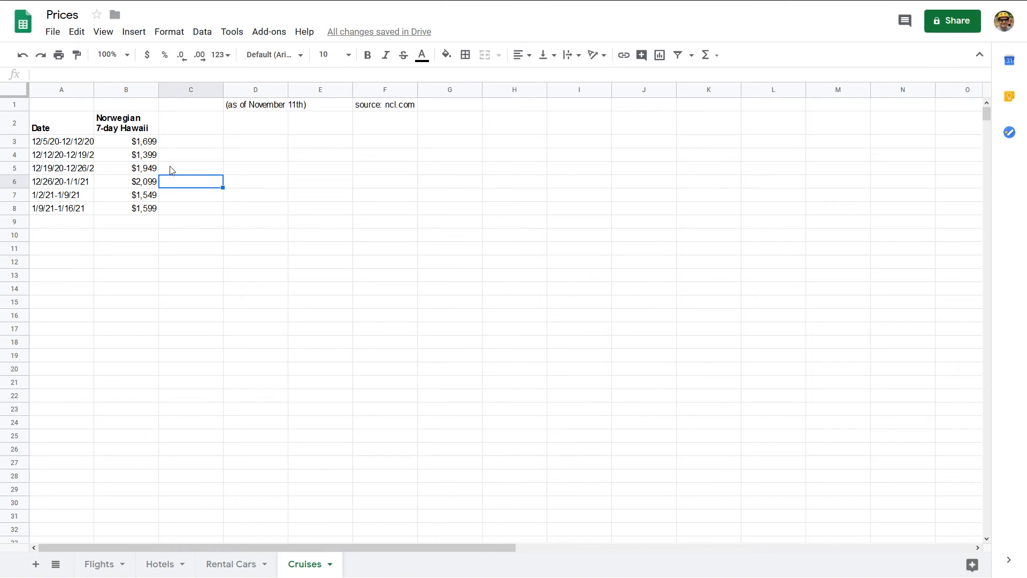